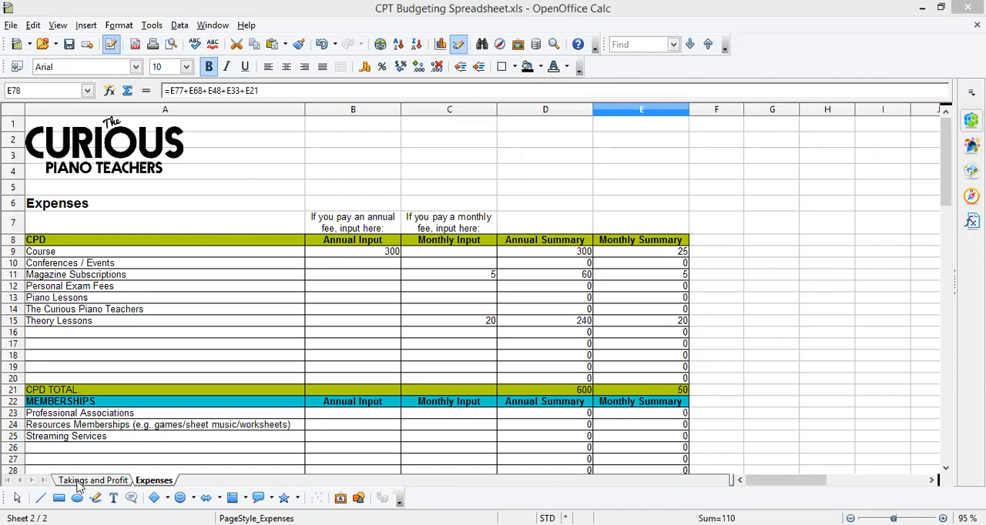
Glance at the Takings and Profit sheet, then scroll the Expenses sheet to the CPD table.
{"action": "left_click", "coordinate": [93, 481]}
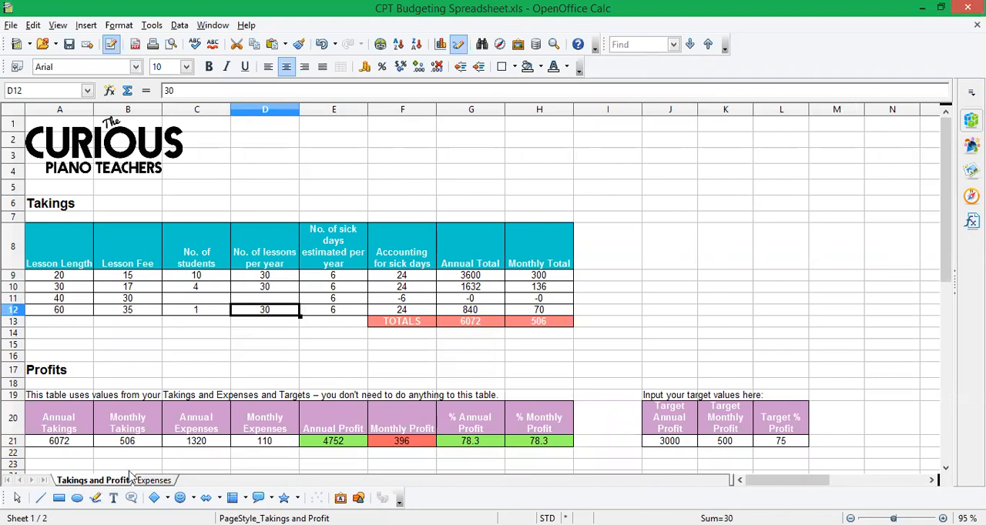
{"action": "left_click", "coordinate": [154, 480]}
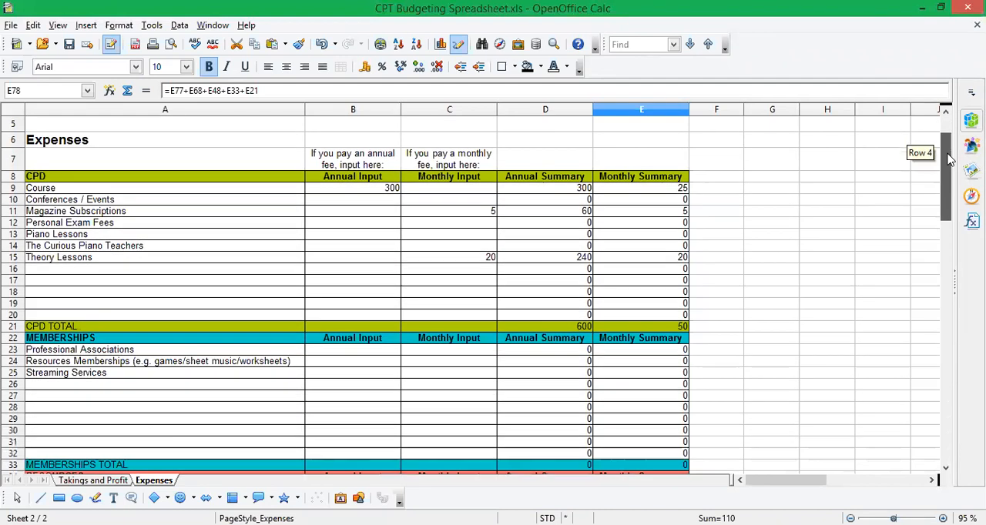
{"action": "scroll", "scroll_direction": "down", "scroll_amount": 3}
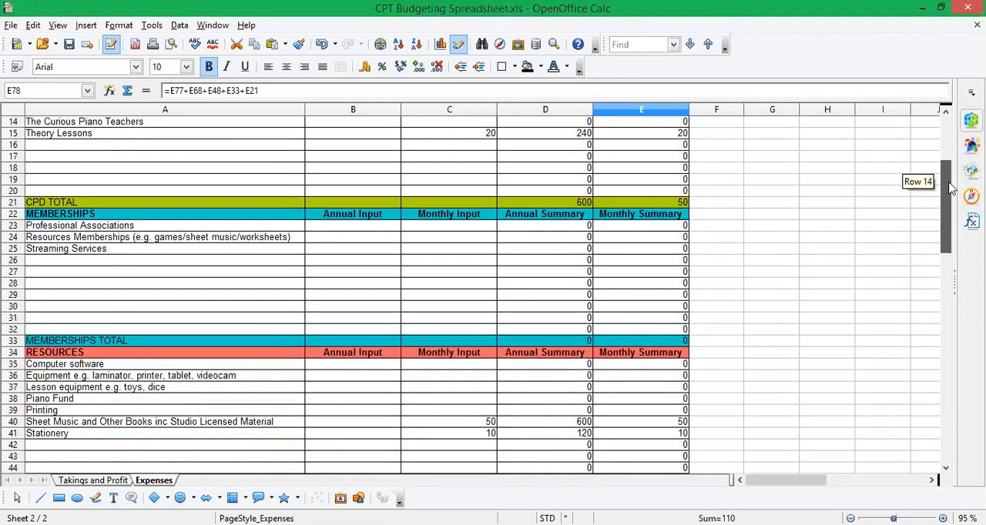
{"action": "scroll", "scroll_direction": "down", "scroll_amount": 3}
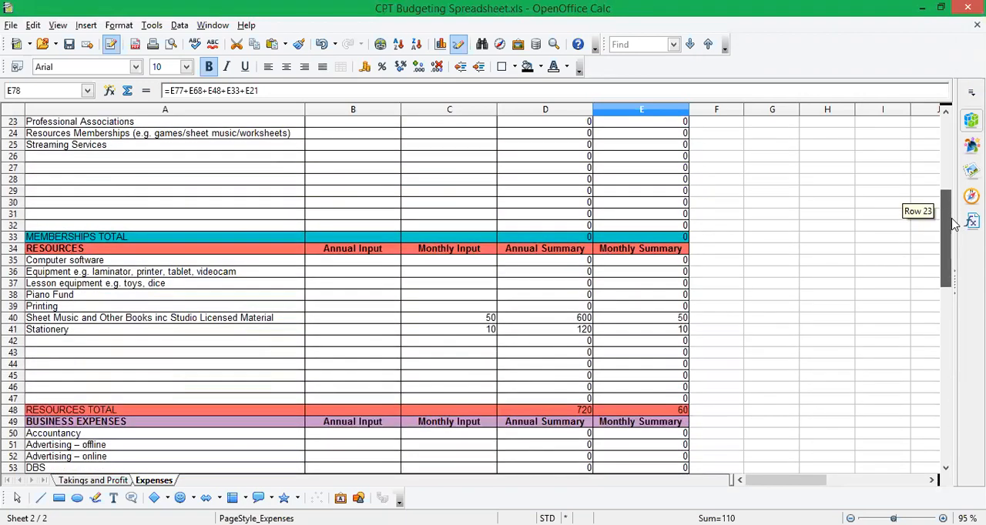
{"action": "scroll", "scroll_direction": "down", "scroll_amount": 3}
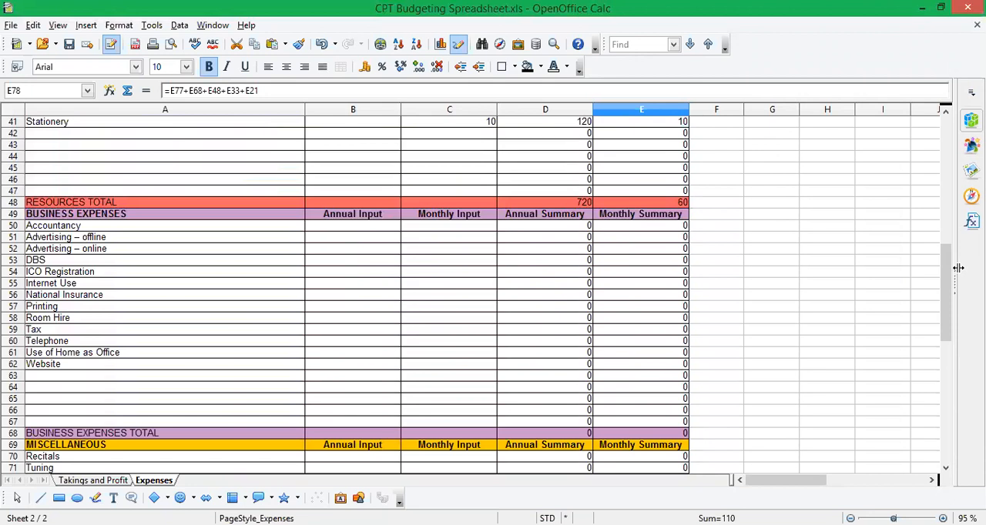
{"action": "scroll", "scroll_direction": "down", "scroll_amount": 3}
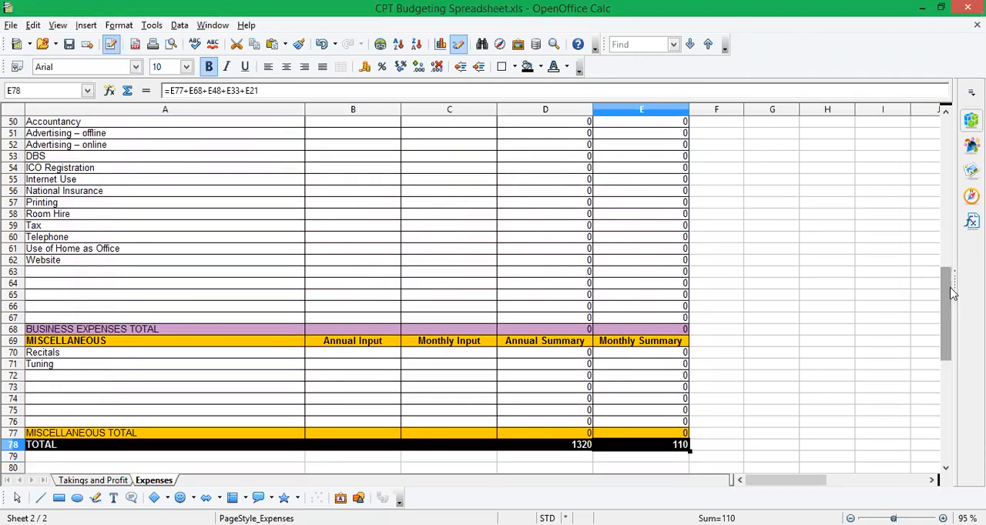
{"action": "scroll", "scroll_direction": "up", "scroll_amount": 3}
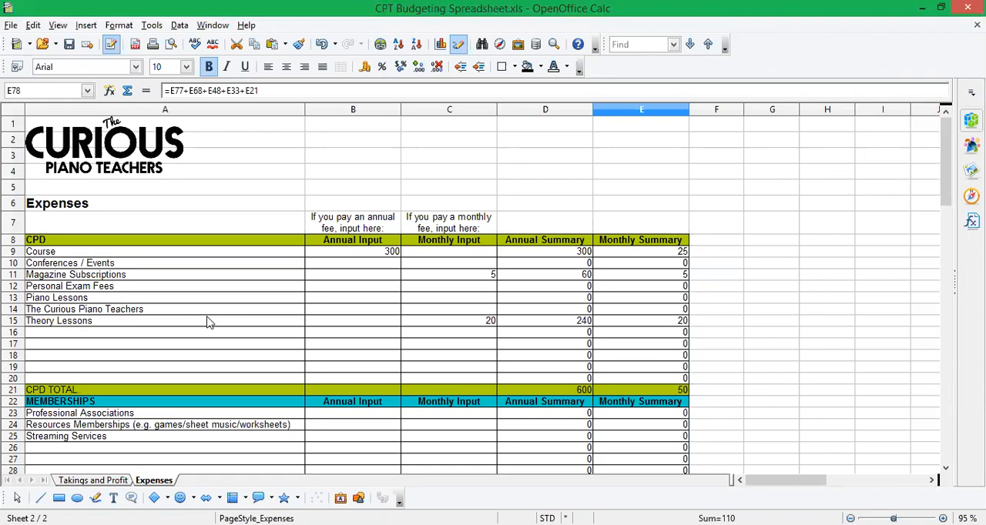
{"action": "mouse_move", "coordinate": [157, 256]}
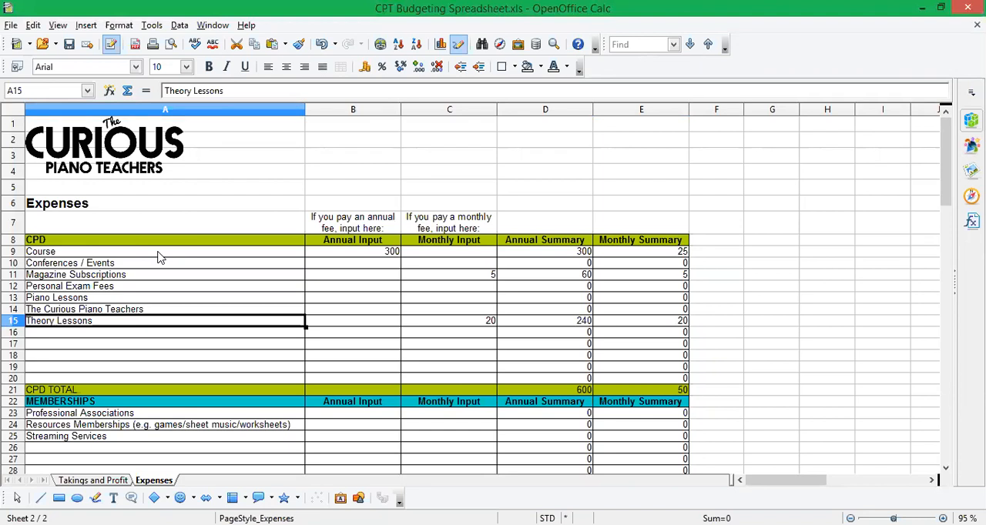
Enter Concerts in A16 and Kodaly in A17 of the CPD table.
{"action": "type", "text": "COncerts"}
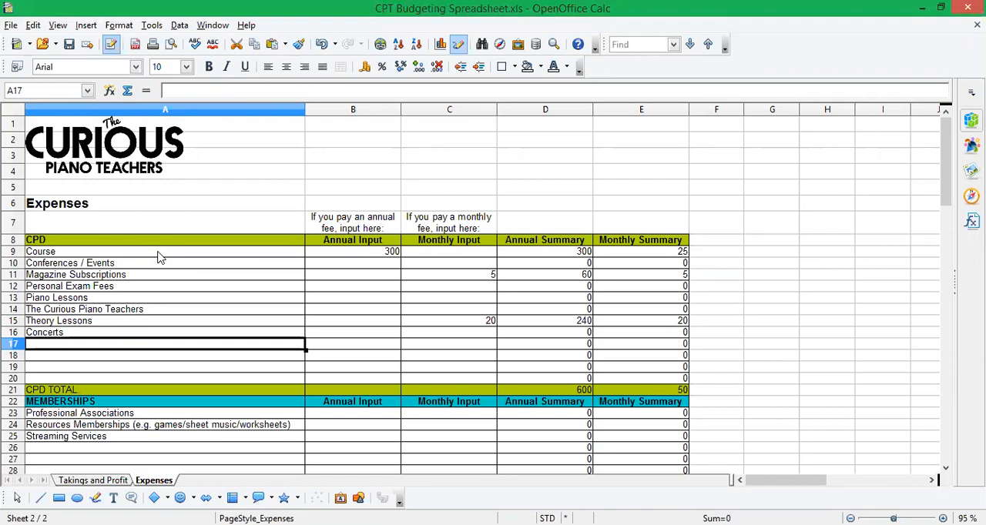
{"action": "type", "text": "Kodaly"}
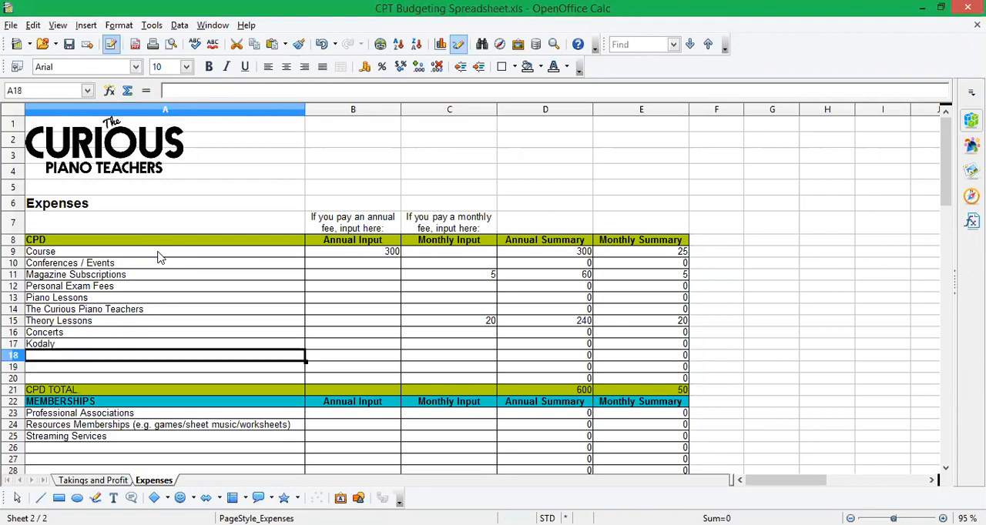
{"action": "left_click", "coordinate": [56, 297]}
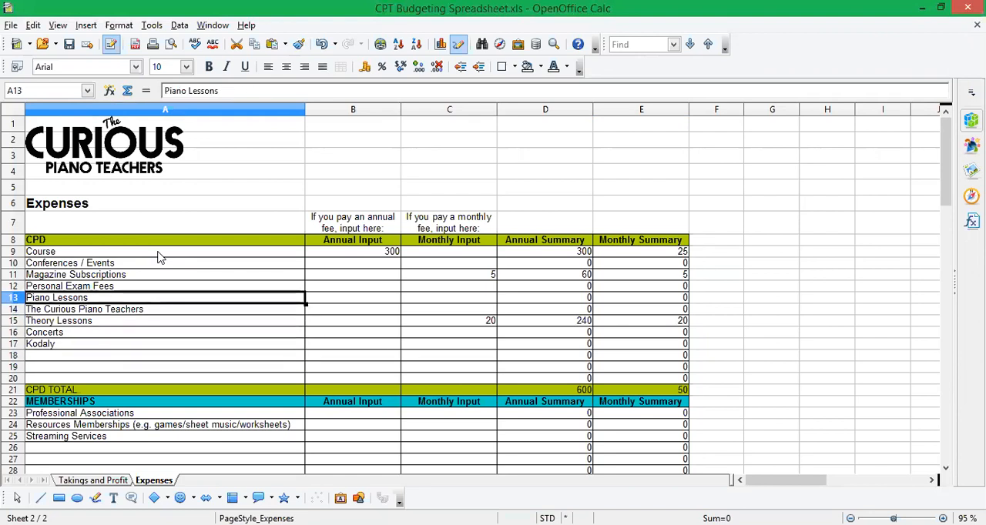
{"action": "left_click", "coordinate": [75, 274]}
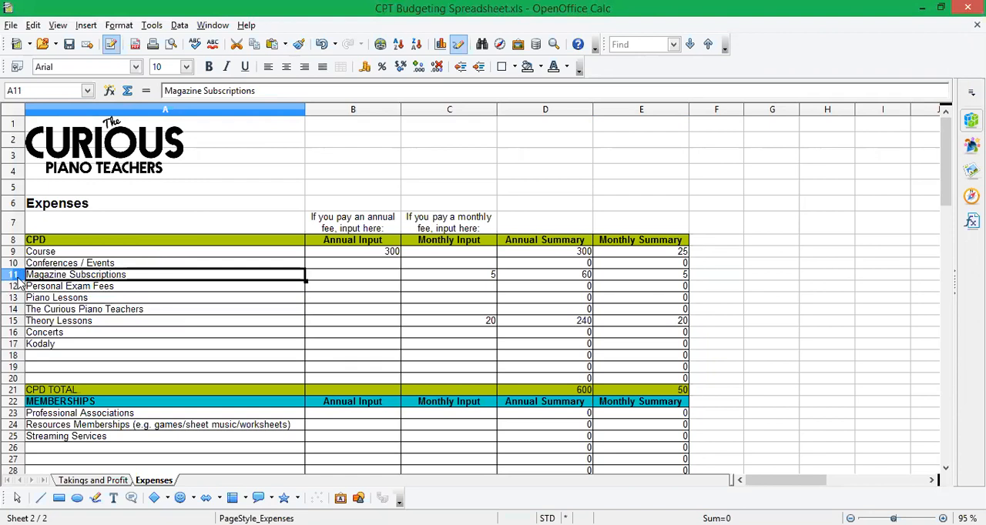
{"action": "right_click", "coordinate": [13, 274]}
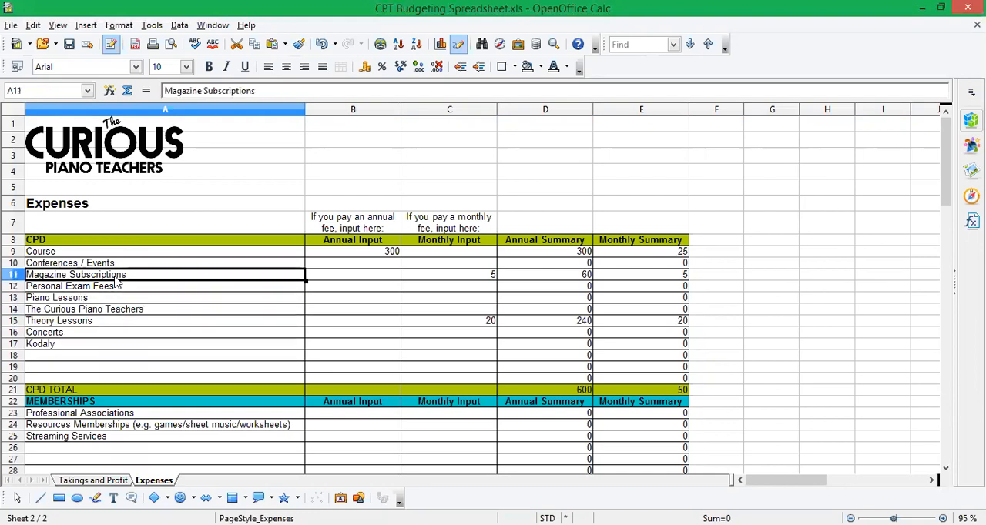
{"action": "type", "text": "Concerts"}
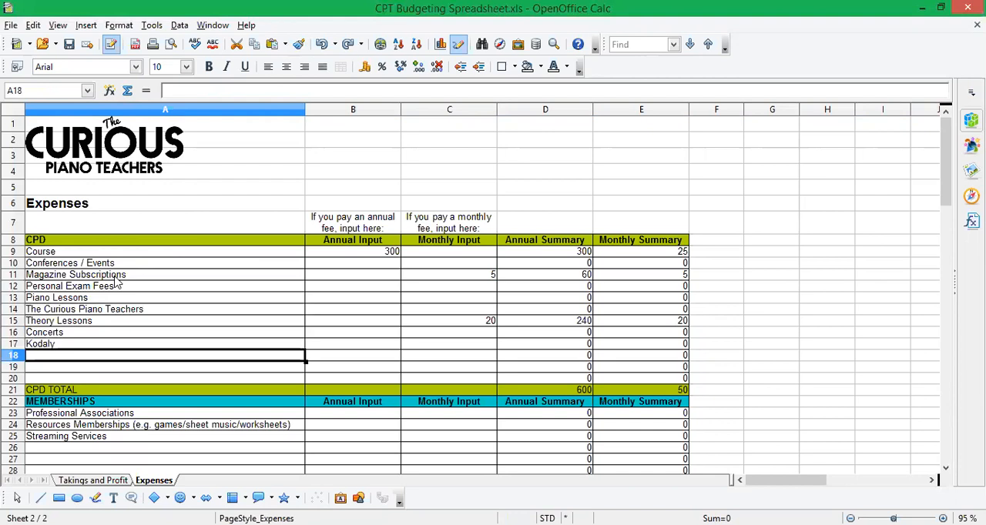
{"action": "key", "text": "Down"}
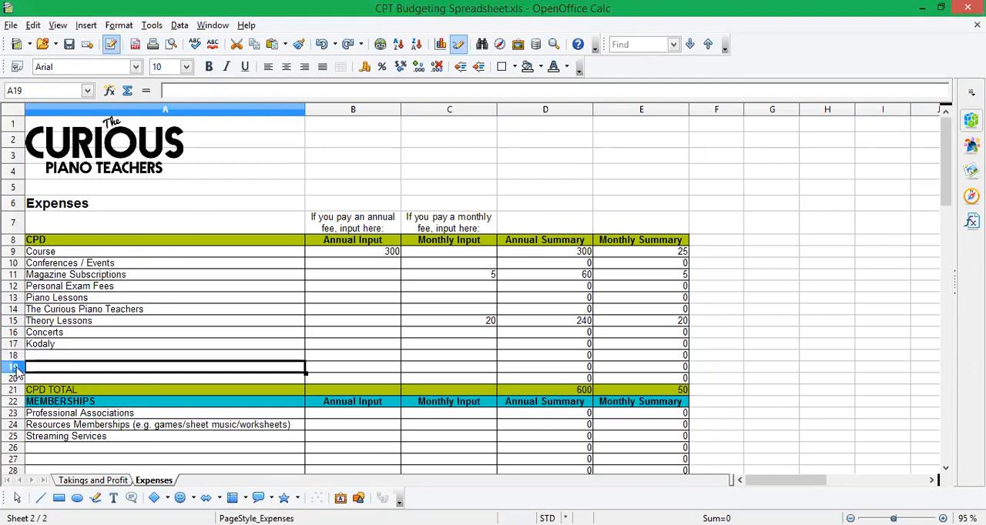
Insert a blank row at row 19, pushing CPD TOTAL down to row 22.
{"action": "right_click", "coordinate": [12, 367]}
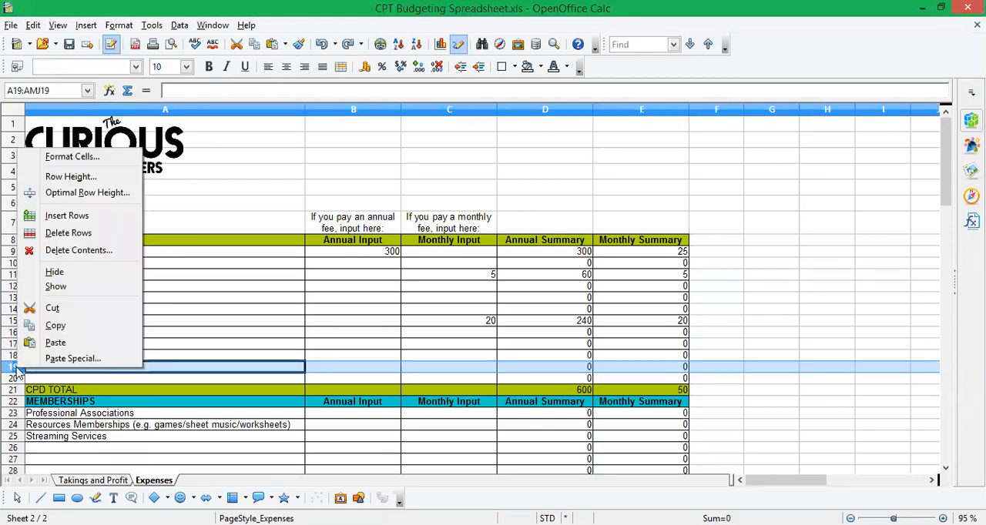
{"action": "mouse_move", "coordinate": [68, 215]}
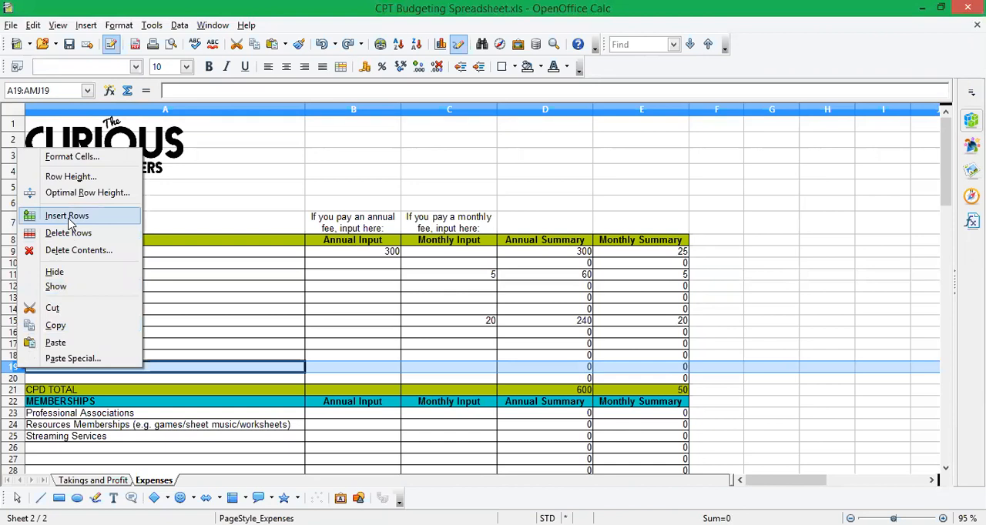
{"action": "left_click", "coordinate": [66, 215]}
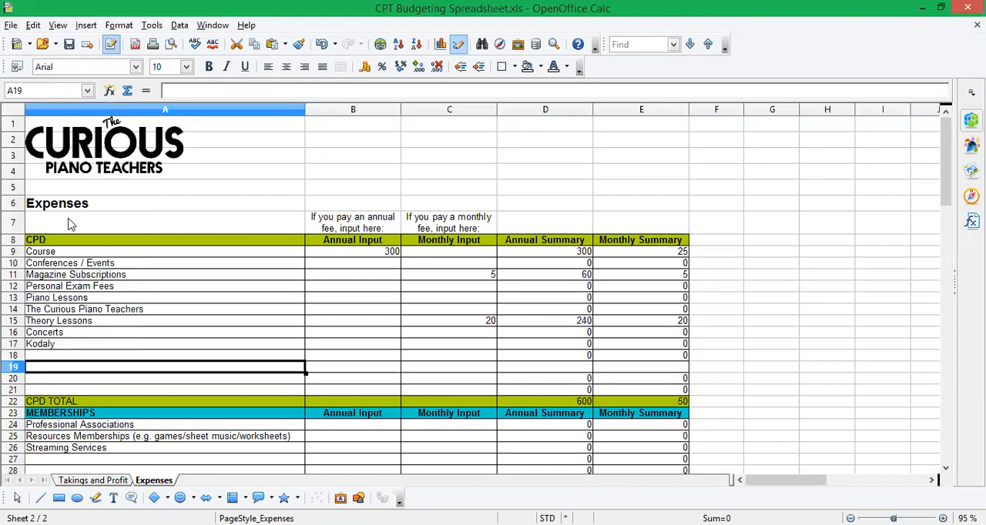
Fill the D18:E18 annual and monthly summary formulas down into row 19, both showing 0.
{"action": "left_click", "coordinate": [545, 367]}
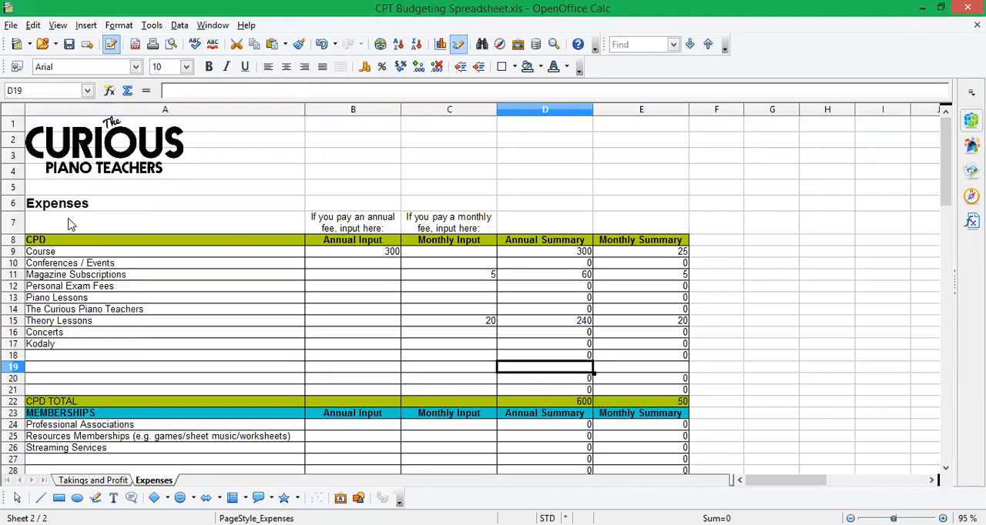
{"action": "left_click", "coordinate": [641, 367]}
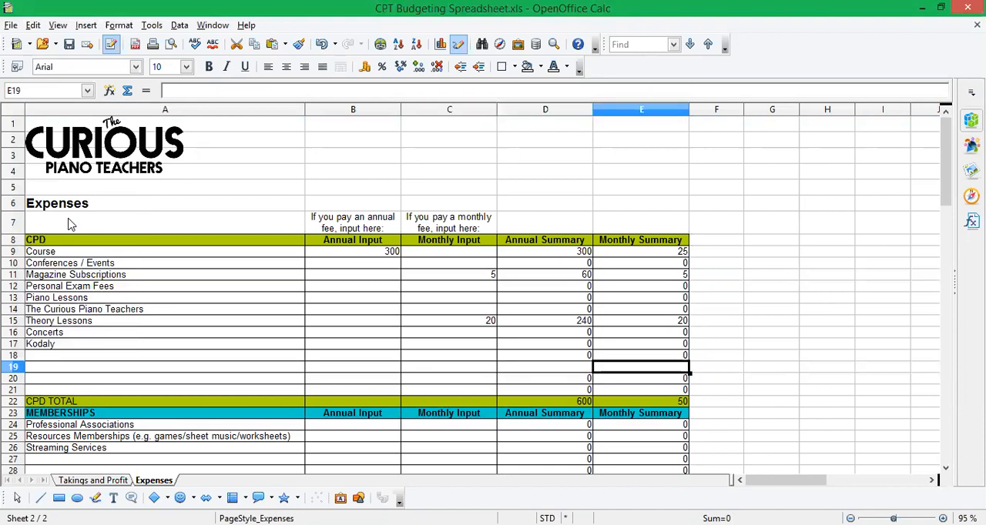
{"action": "left_click", "coordinate": [546, 367]}
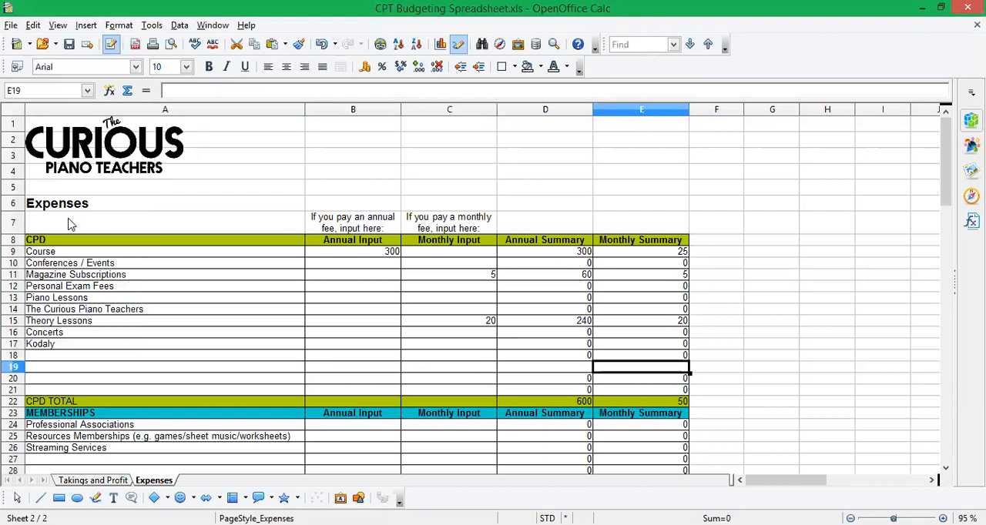
{"action": "left_click", "coordinate": [545, 354]}
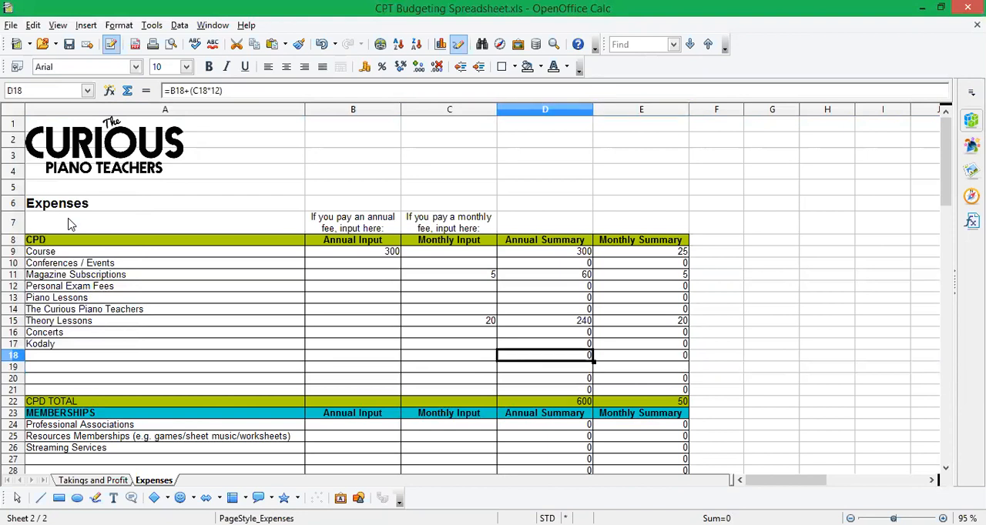
{"action": "left_click", "coordinate": [641, 355]}
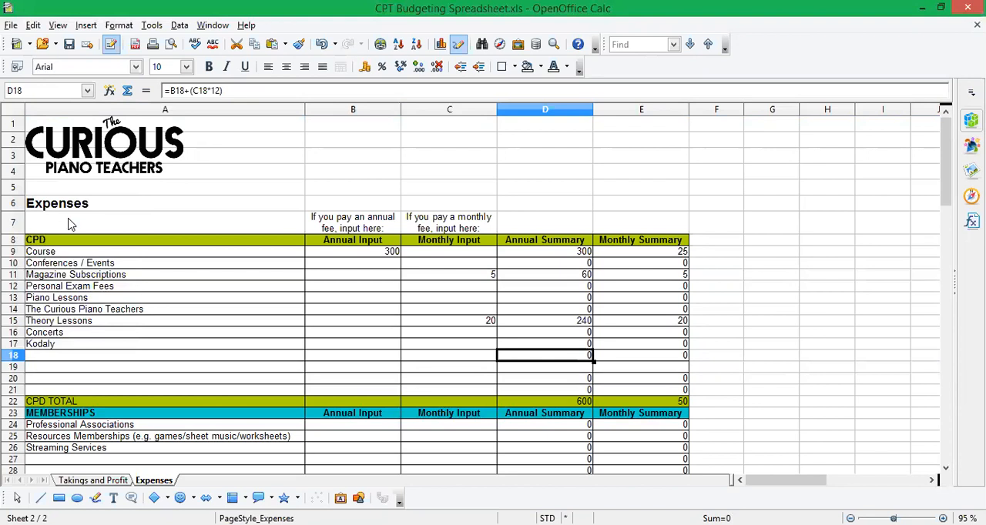
{"action": "left_click_drag", "start_coordinate": [545, 354], "coordinate": [641, 354]}
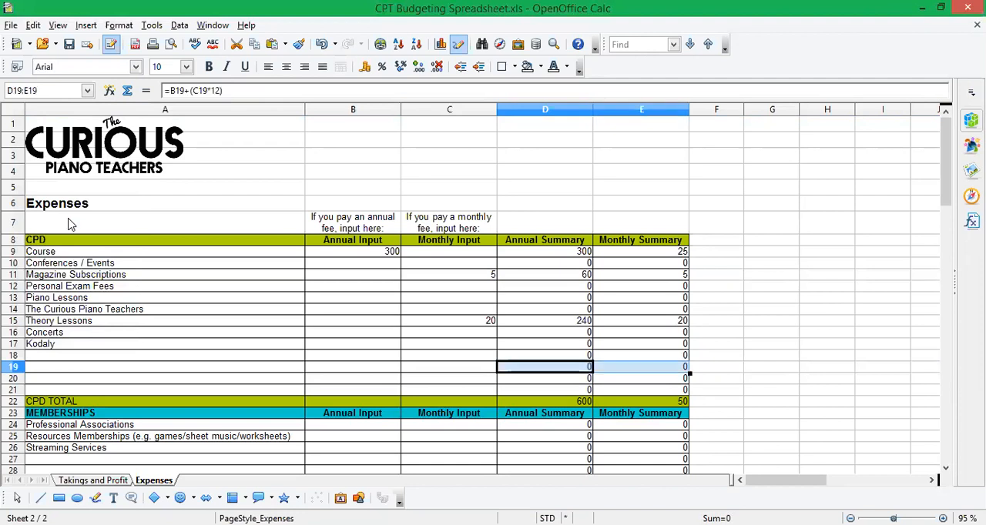
{"action": "left_click", "coordinate": [641, 367]}
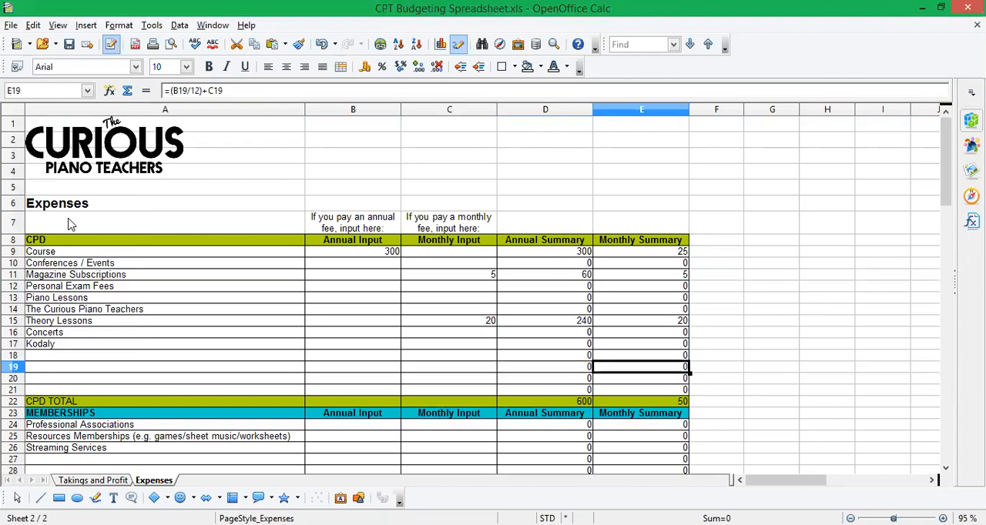
{"action": "left_click", "coordinate": [546, 286]}
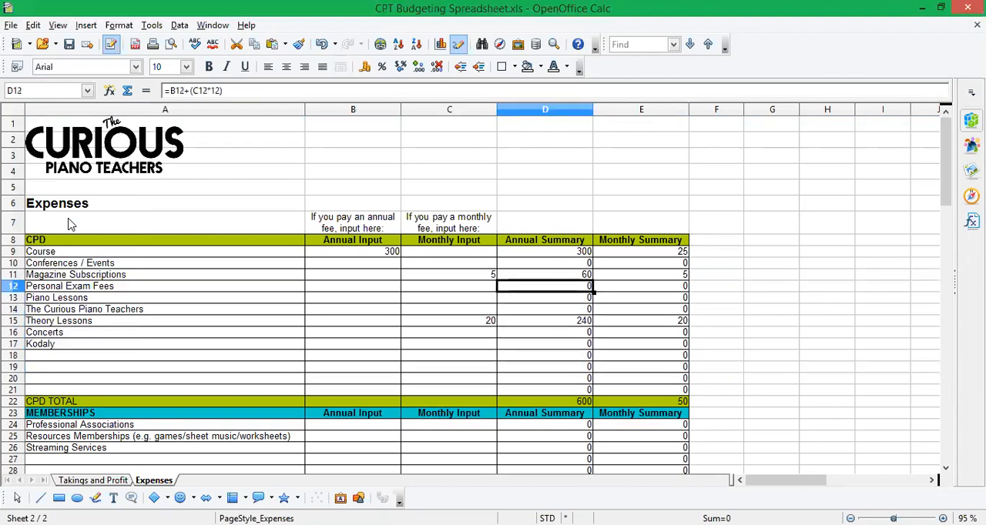
{"action": "left_click", "coordinate": [640, 262]}
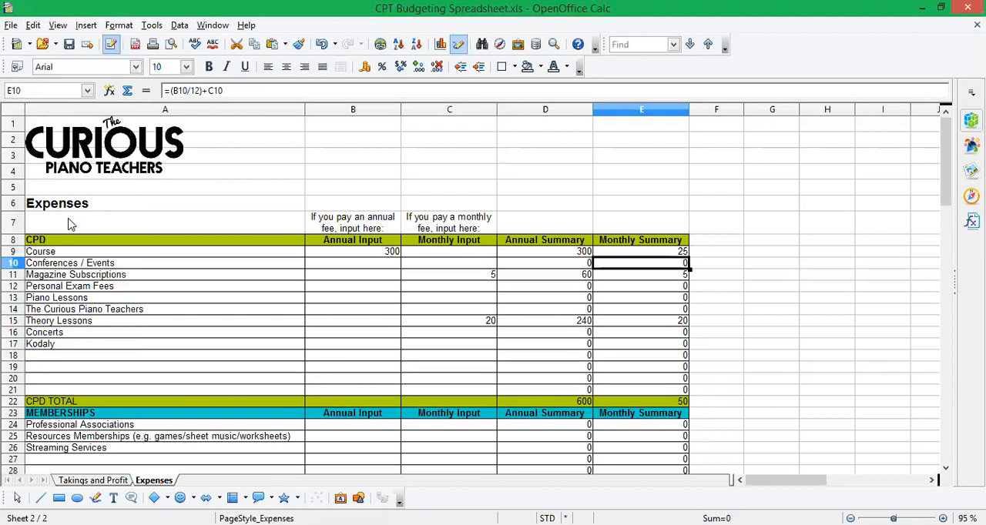
{"action": "left_click", "coordinate": [545, 262]}
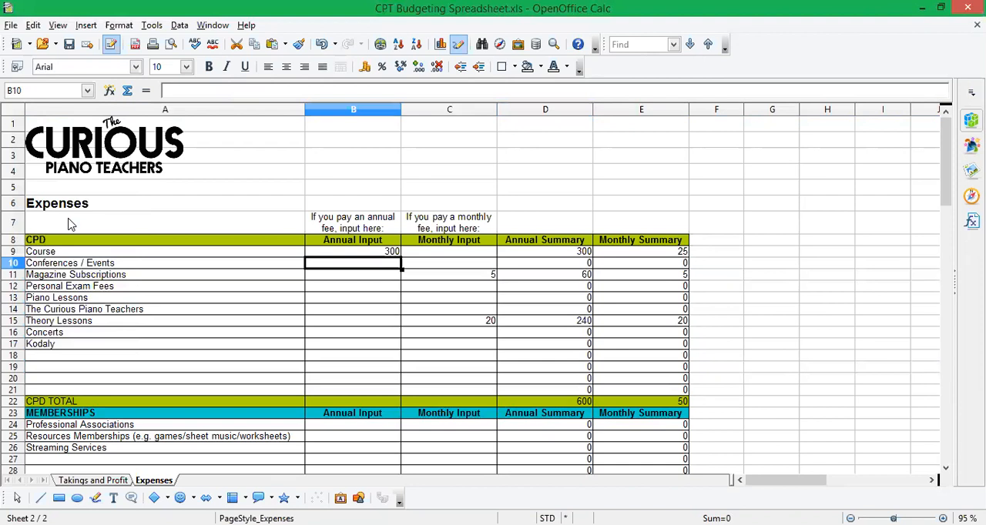
{"action": "left_click", "coordinate": [545, 261]}
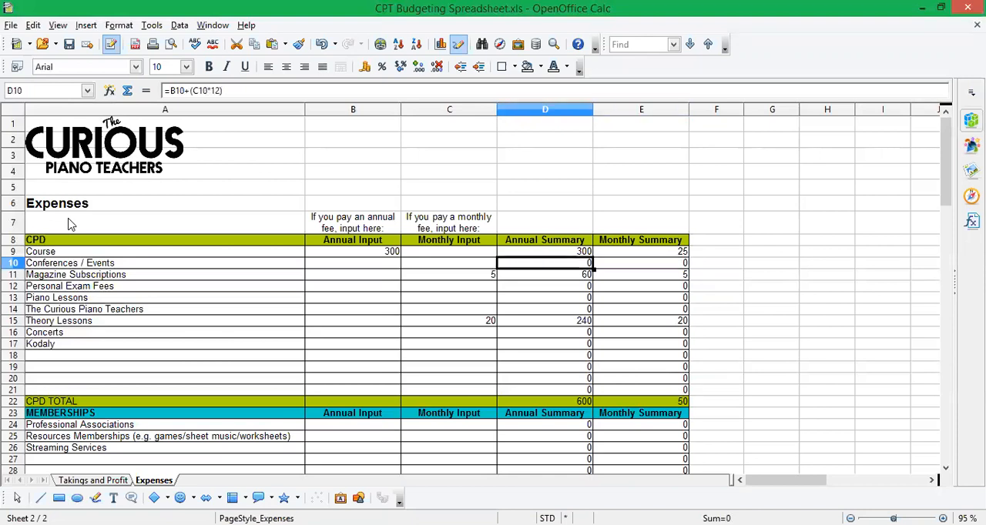
{"action": "left_click", "coordinate": [352, 262]}
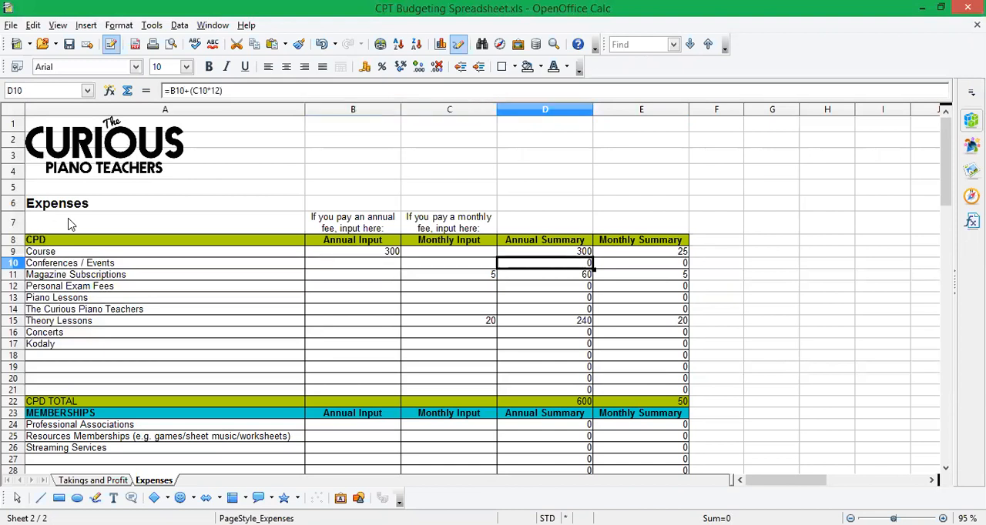
{"action": "left_click", "coordinate": [449, 262]}
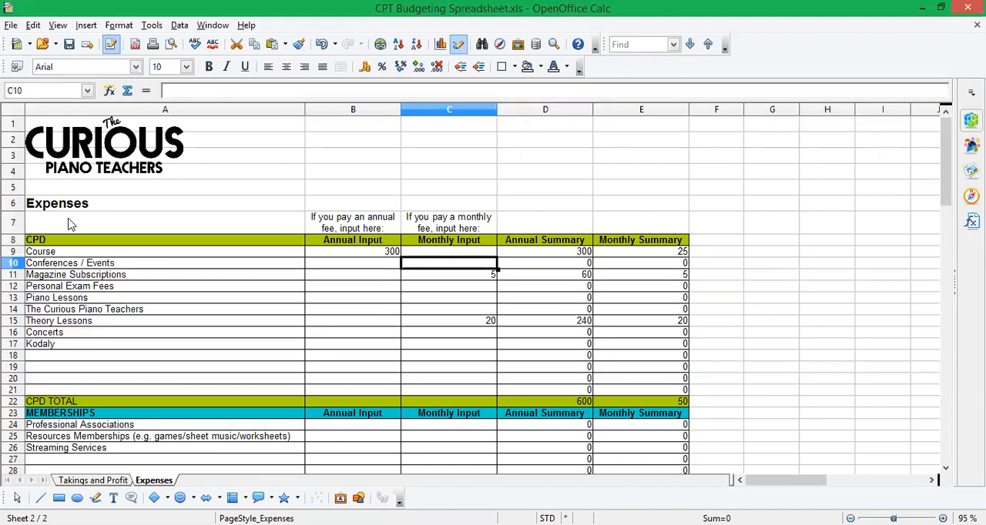
{"action": "left_click", "coordinate": [449, 274]}
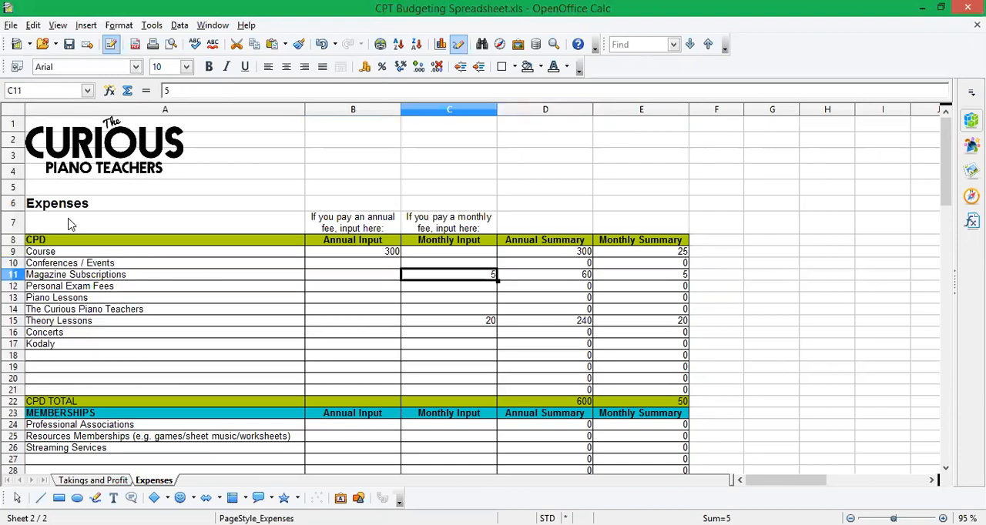
{"action": "left_click", "coordinate": [641, 274]}
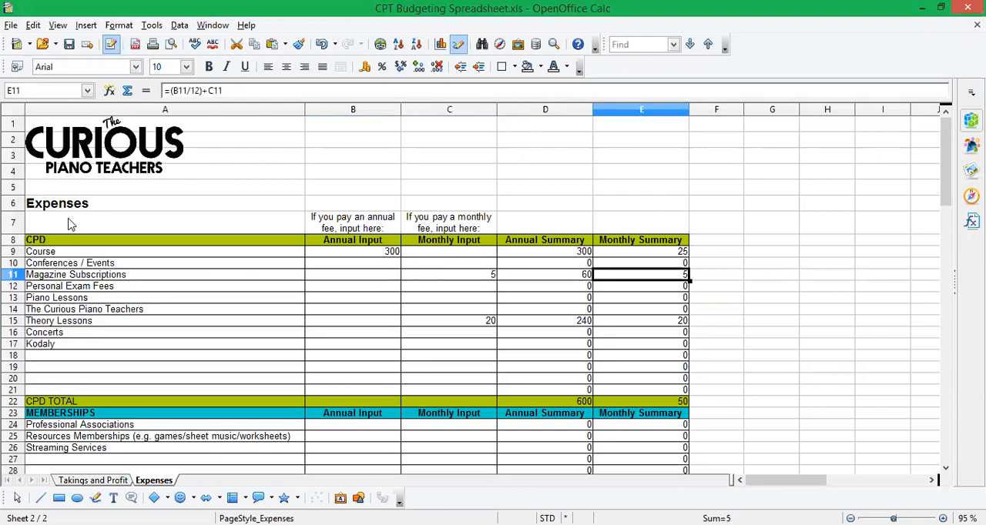
{"action": "left_click", "coordinate": [545, 274]}
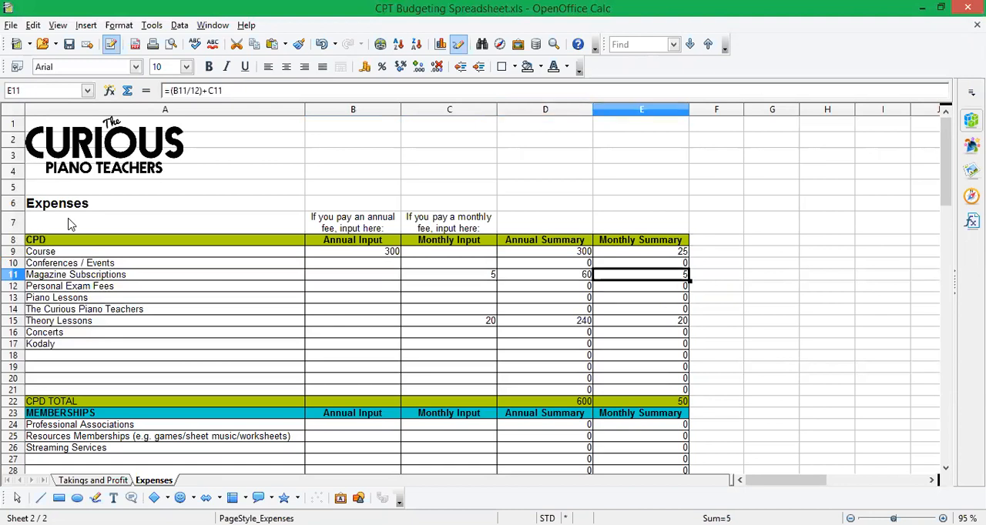
{"action": "left_click", "coordinate": [450, 274]}
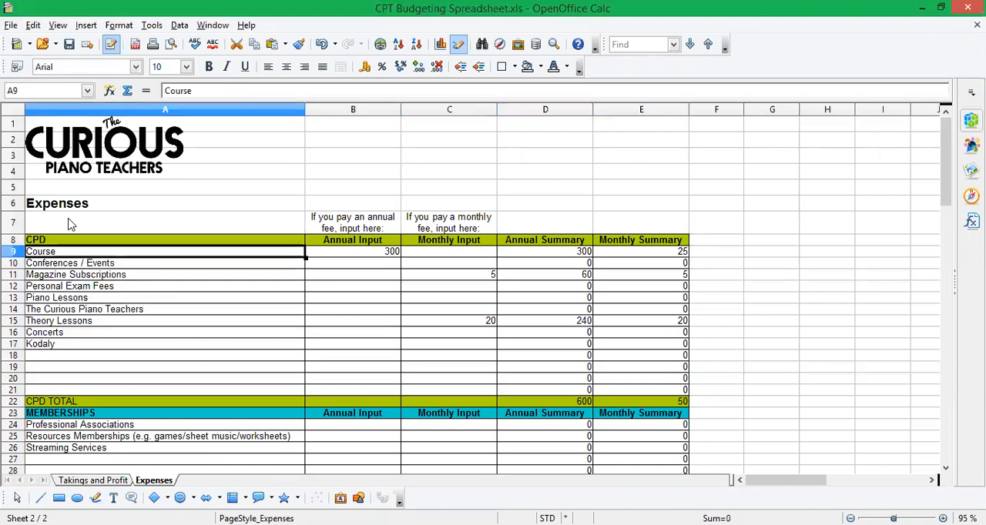
{"action": "left_click", "coordinate": [353, 251]}
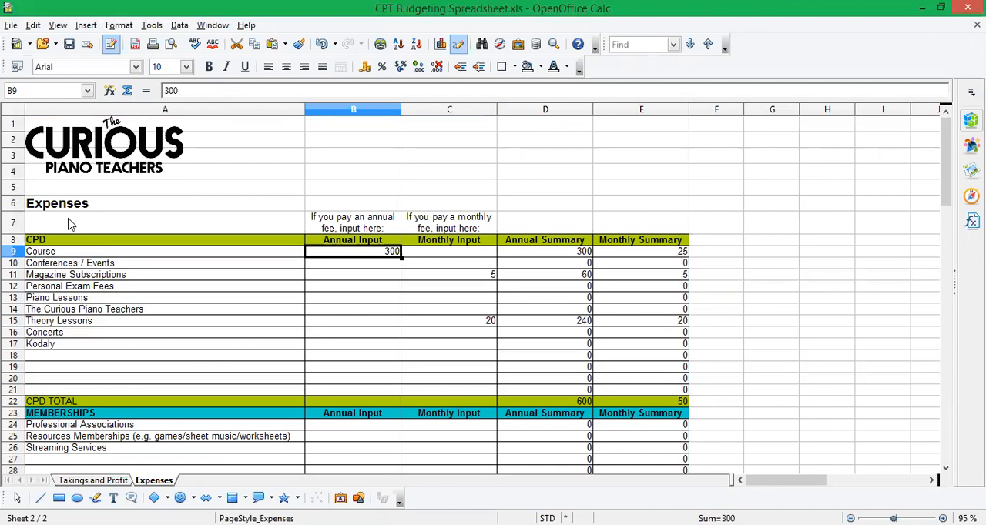
{"action": "left_click", "coordinate": [545, 251]}
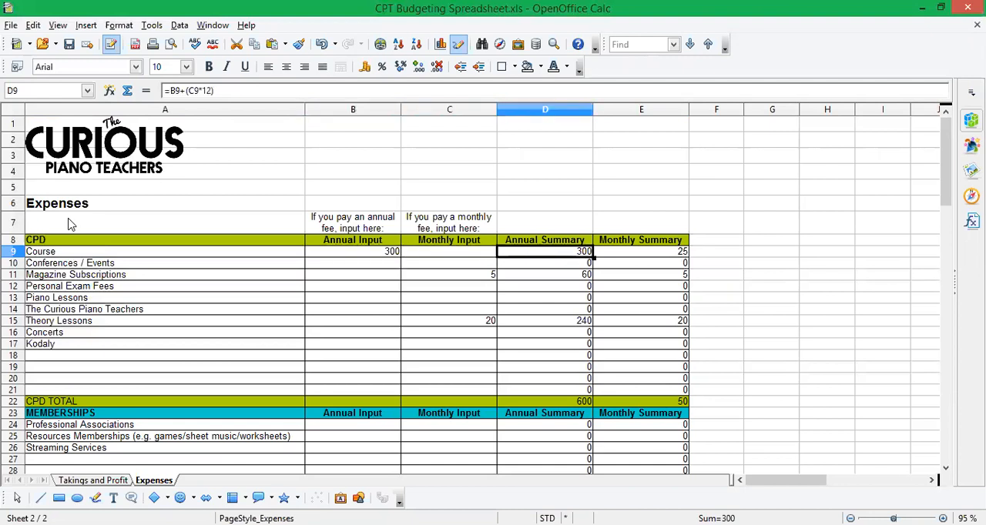
{"action": "left_click", "coordinate": [641, 251]}
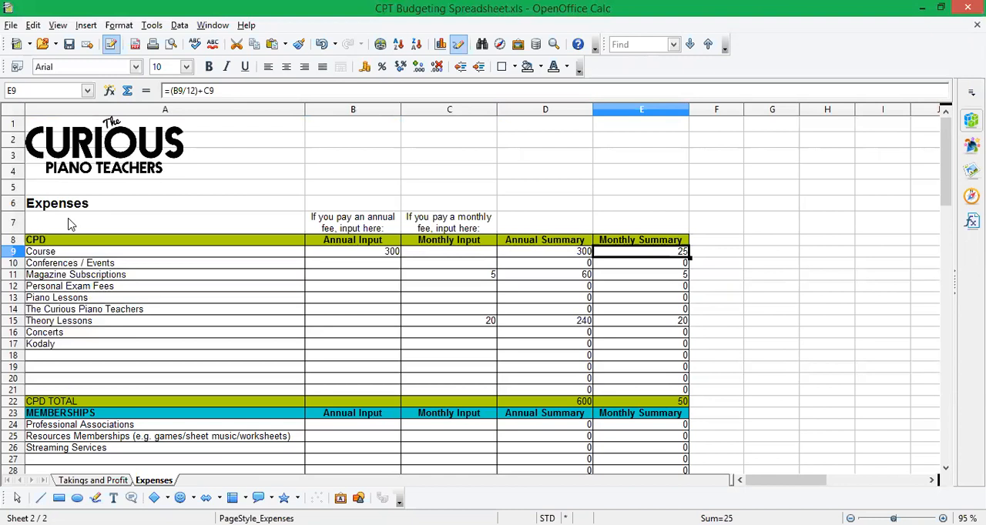
{"action": "mouse_move", "coordinate": [409, 277]}
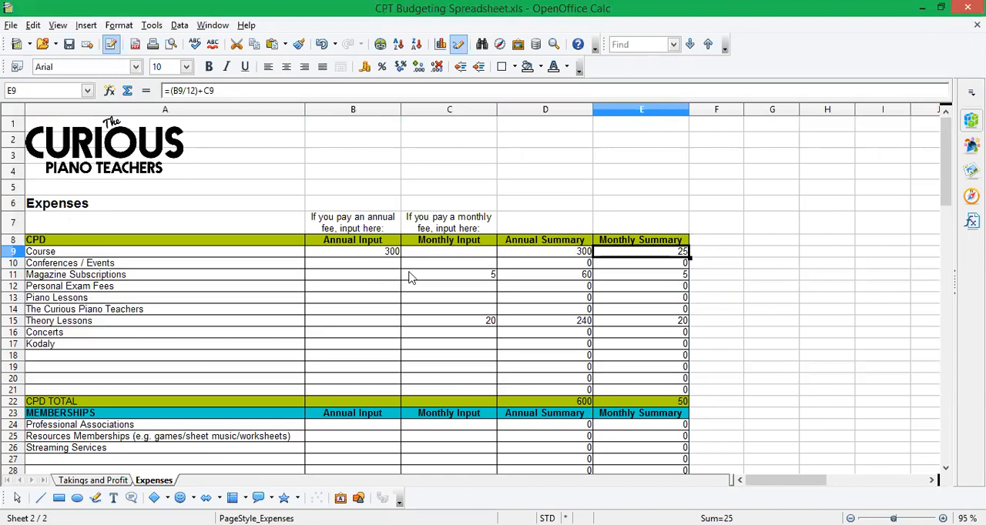
{"action": "mouse_move", "coordinate": [425, 310]}
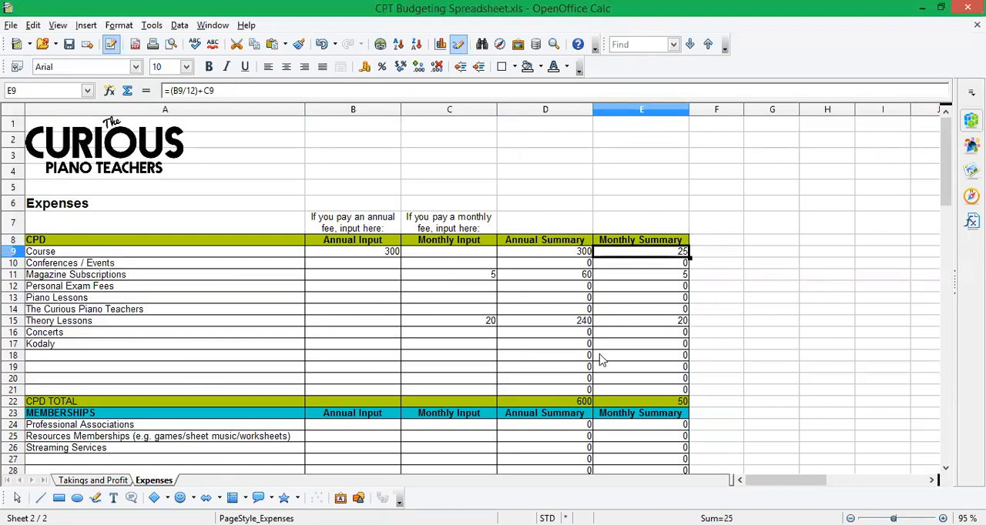
{"action": "mouse_move", "coordinate": [605, 400]}
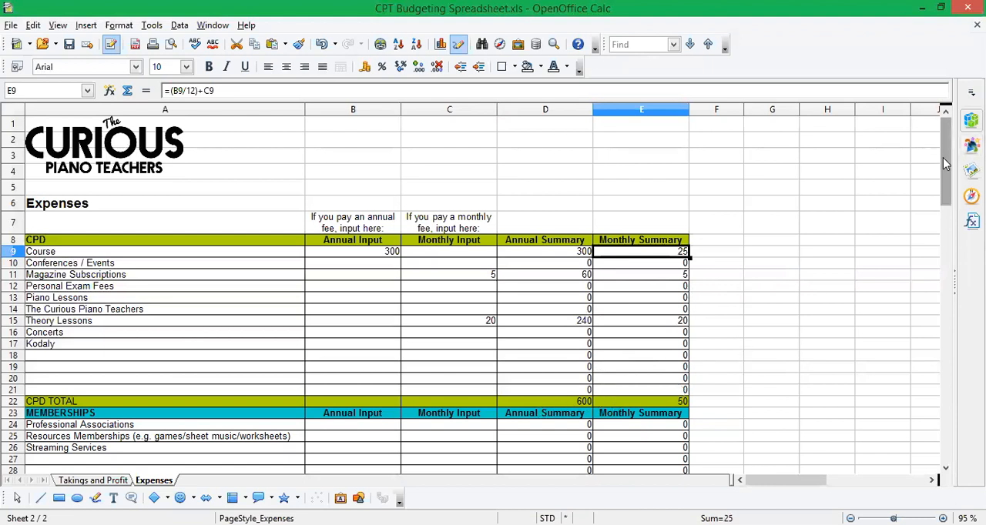
{"action": "scroll", "scroll_direction": "down", "scroll_amount": 3}
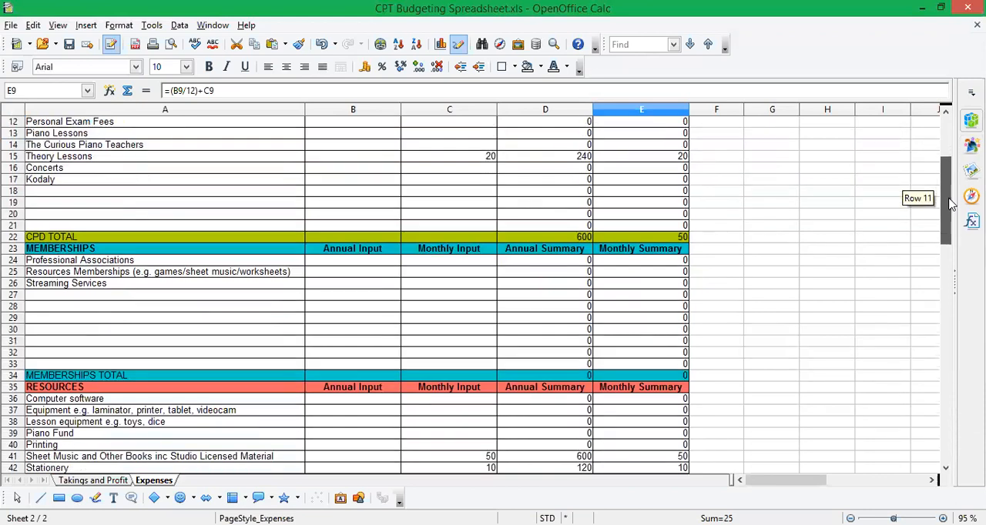
{"action": "scroll", "scroll_direction": "down", "scroll_amount": 3}
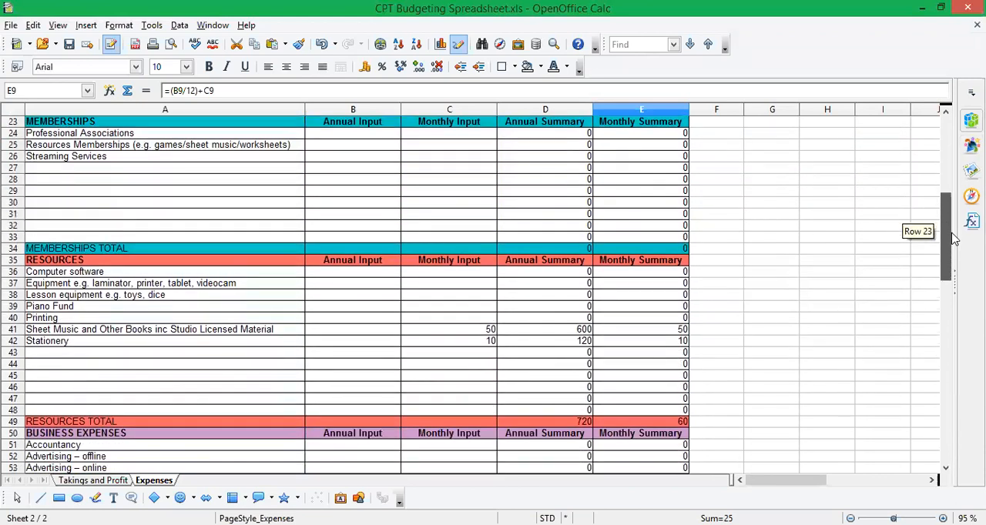
{"action": "scroll", "scroll_direction": "down", "scroll_amount": 3}
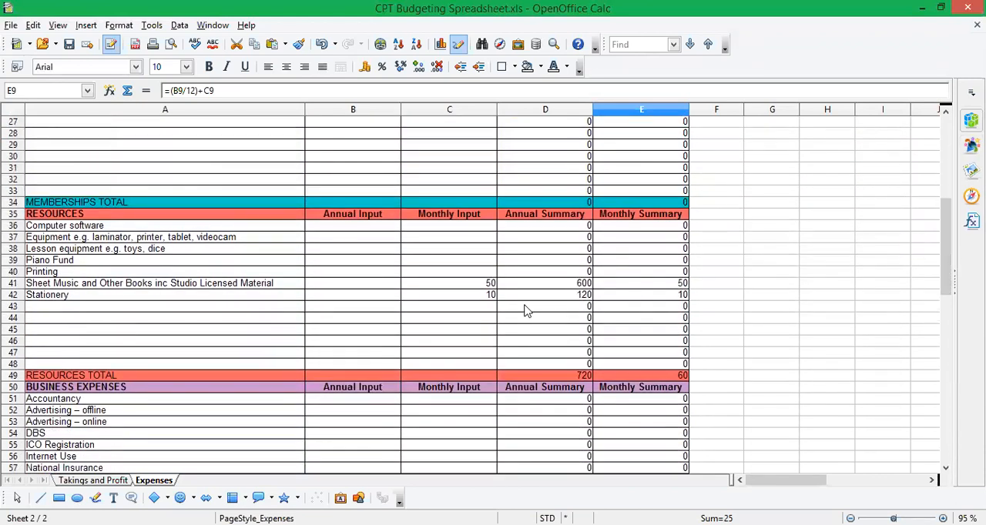
{"action": "mouse_move", "coordinate": [457, 291]}
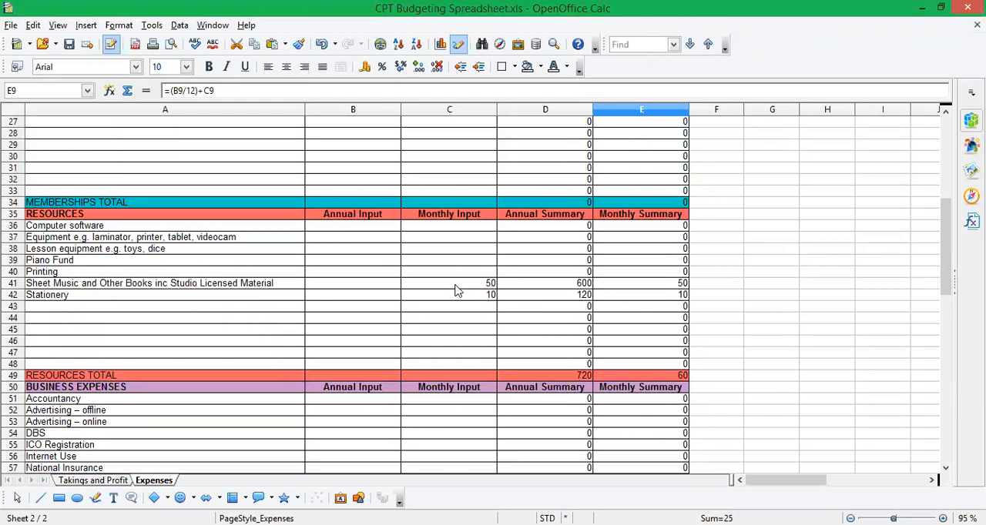
{"action": "mouse_move", "coordinate": [456, 302]}
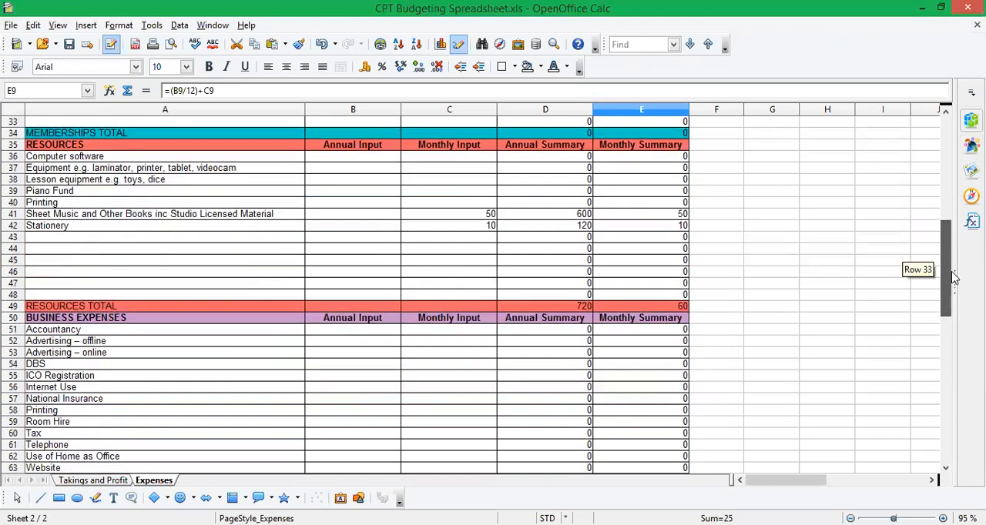
{"action": "scroll", "scroll_direction": "down", "scroll_amount": 3}
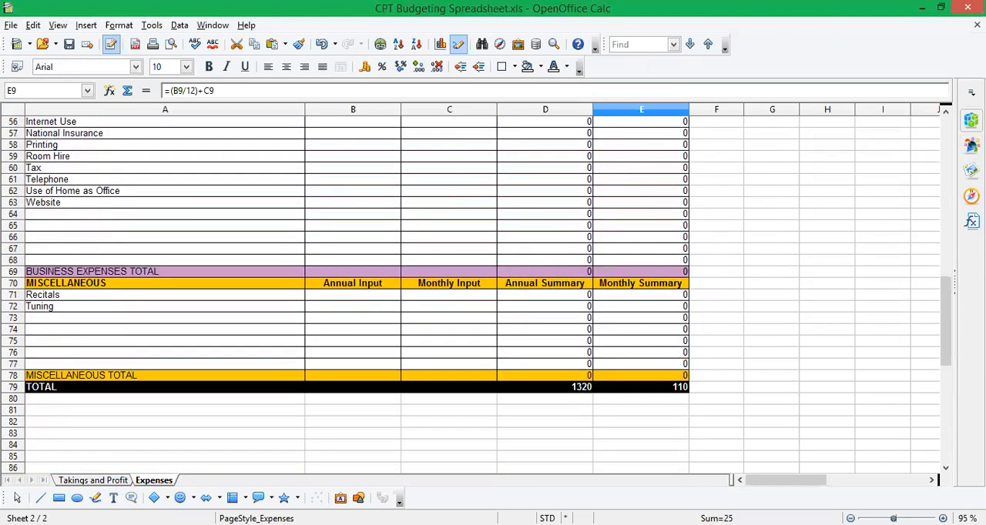
{"action": "mouse_move", "coordinate": [604, 433]}
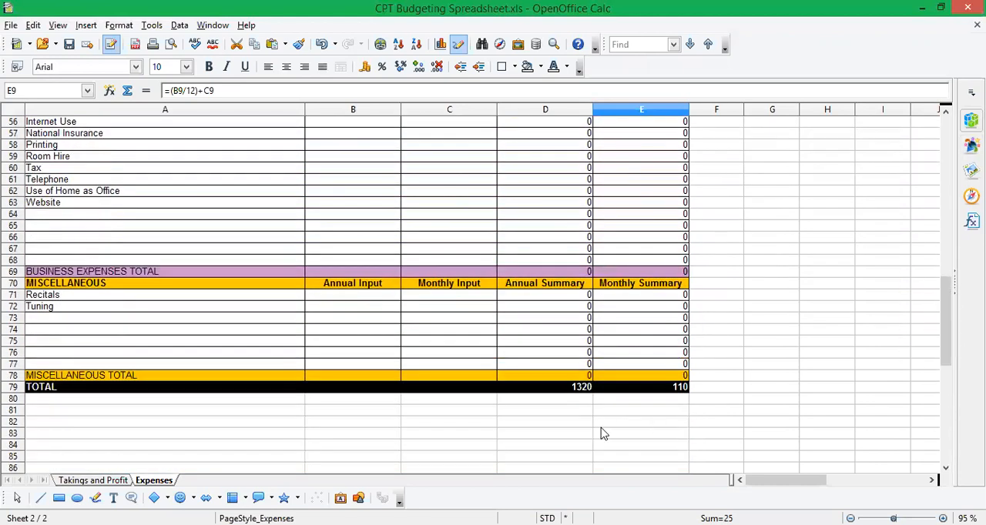
{"action": "mouse_move", "coordinate": [558, 391]}
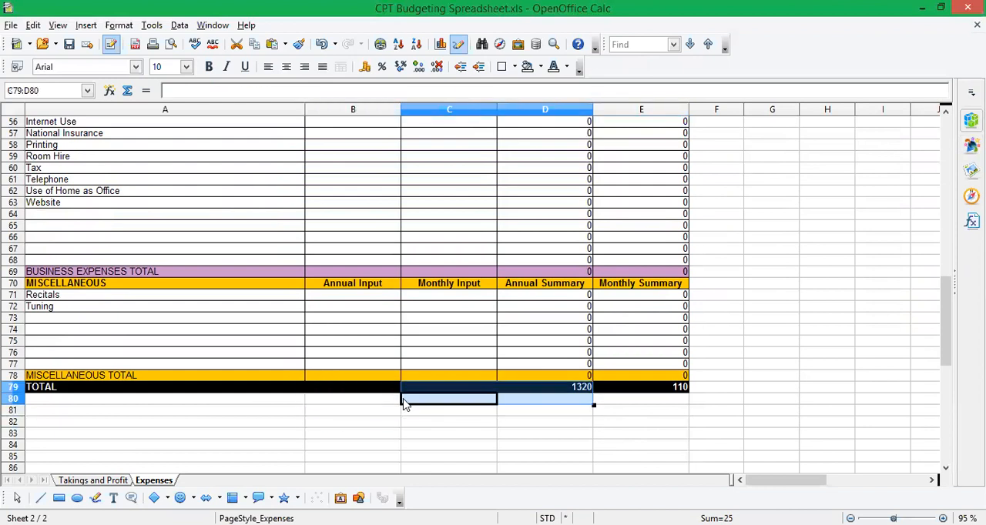
Deselect the TOTAL range and switch to the Takings and Profit sheet.
{"action": "left_click", "coordinate": [546, 397]}
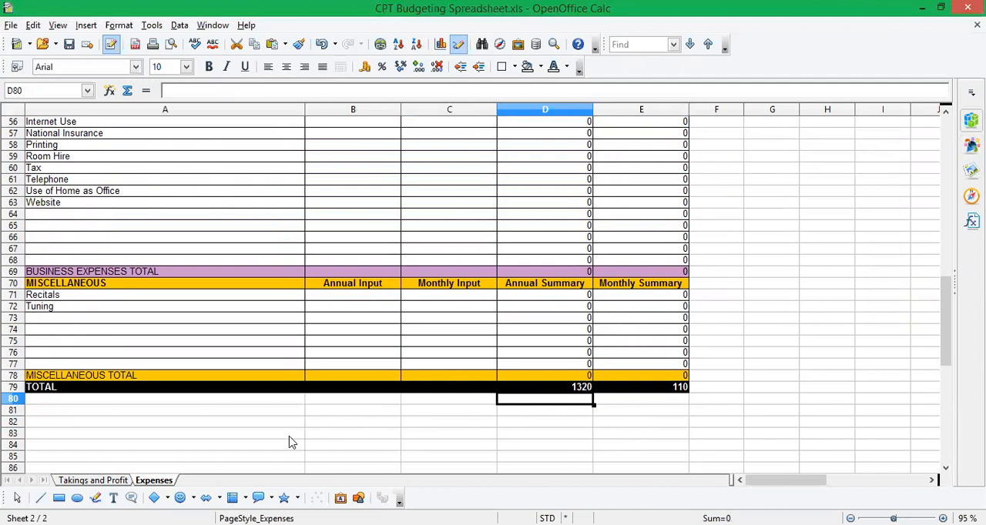
{"action": "mouse_move", "coordinate": [98, 482]}
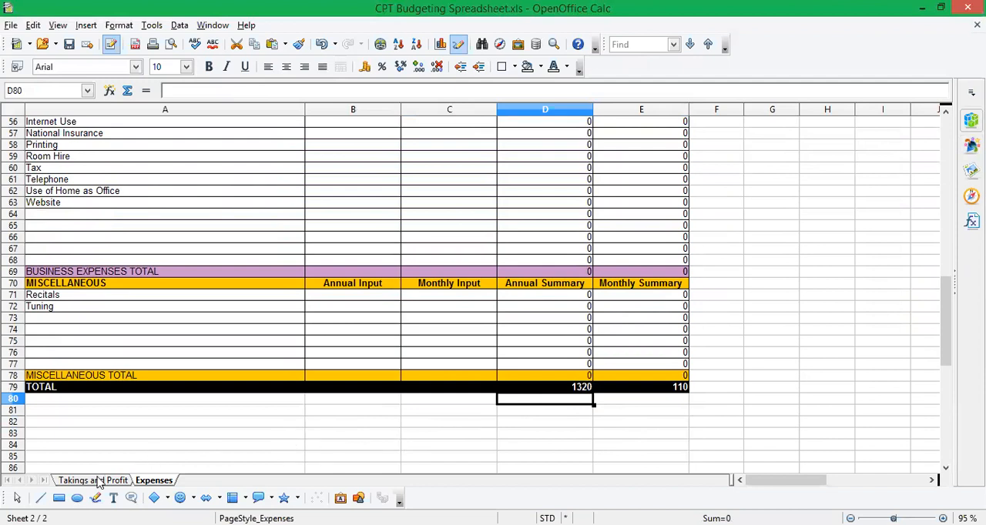
{"action": "left_click", "coordinate": [93, 480]}
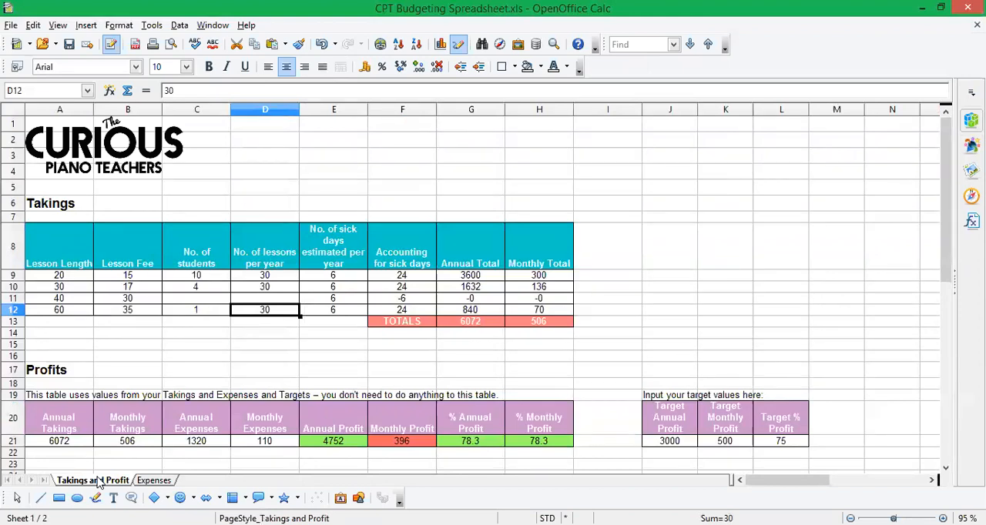
Review the lesson lengths and set the 20-minute lesson fee in B9 to 10.
{"action": "left_click", "coordinate": [59, 287]}
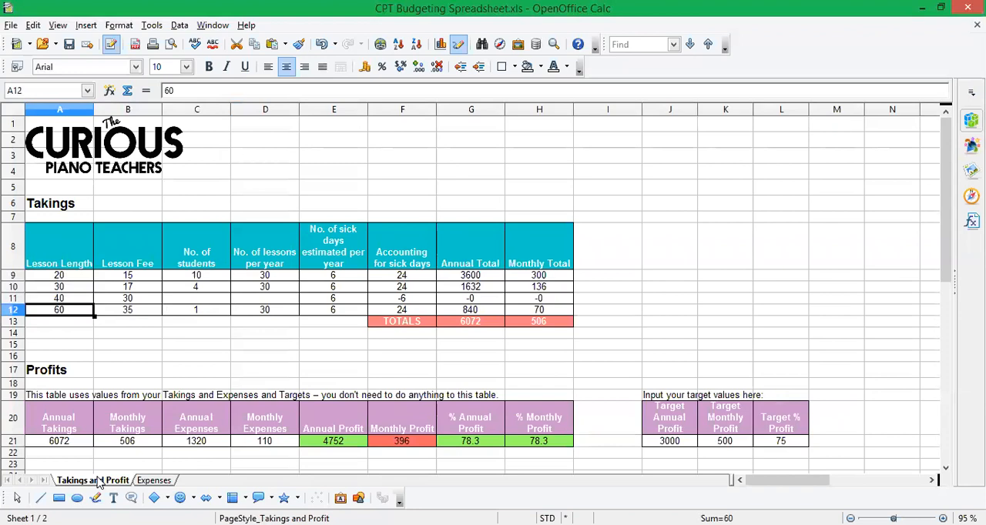
{"action": "left_click", "coordinate": [59, 274]}
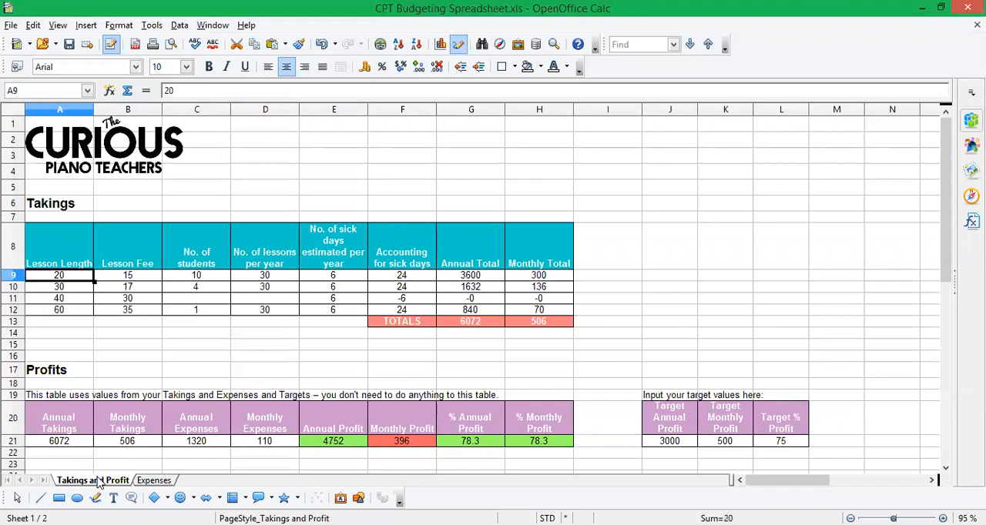
{"action": "left_click", "coordinate": [59, 299]}
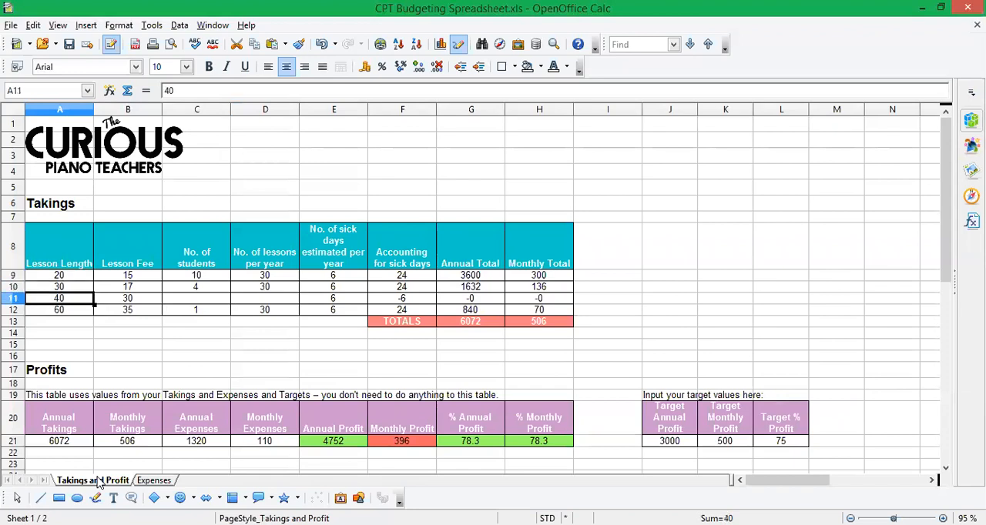
{"action": "double_click", "coordinate": [59, 299]}
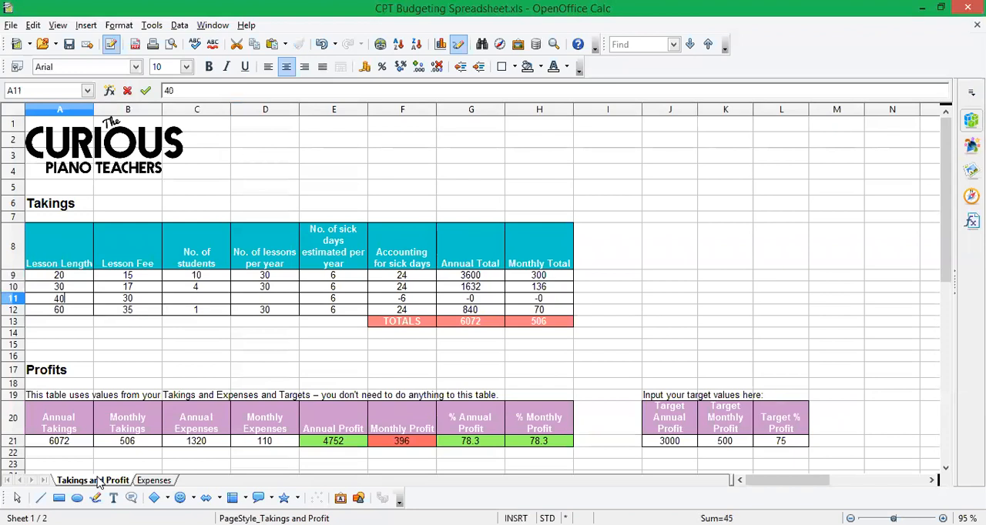
{"action": "left_click", "coordinate": [58, 286]}
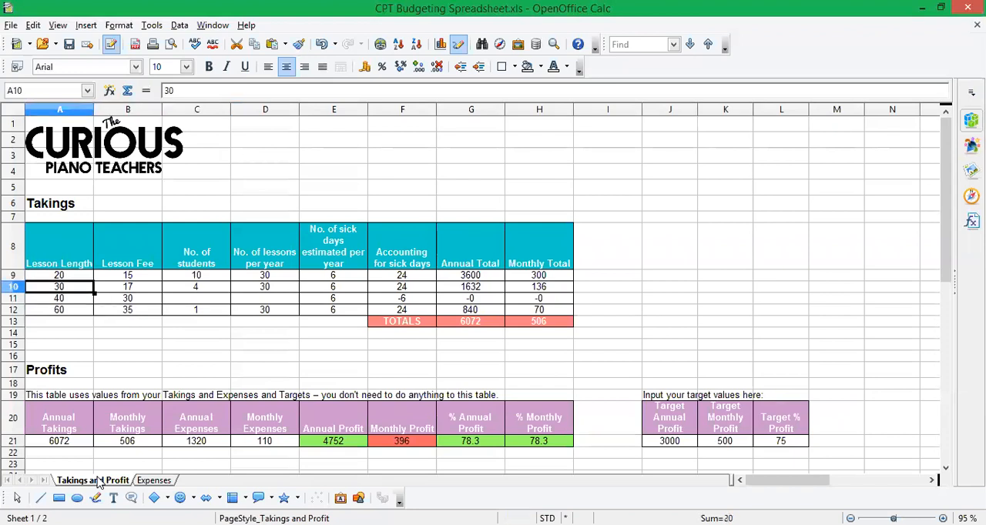
{"action": "left_click", "coordinate": [128, 274]}
{"action": "type", "text": "10"}
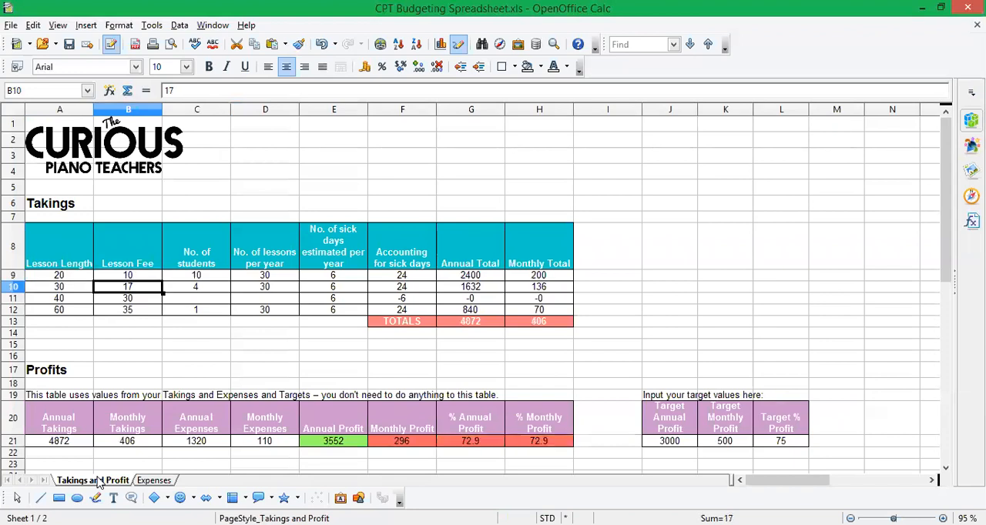
{"action": "left_click", "coordinate": [127, 309]}
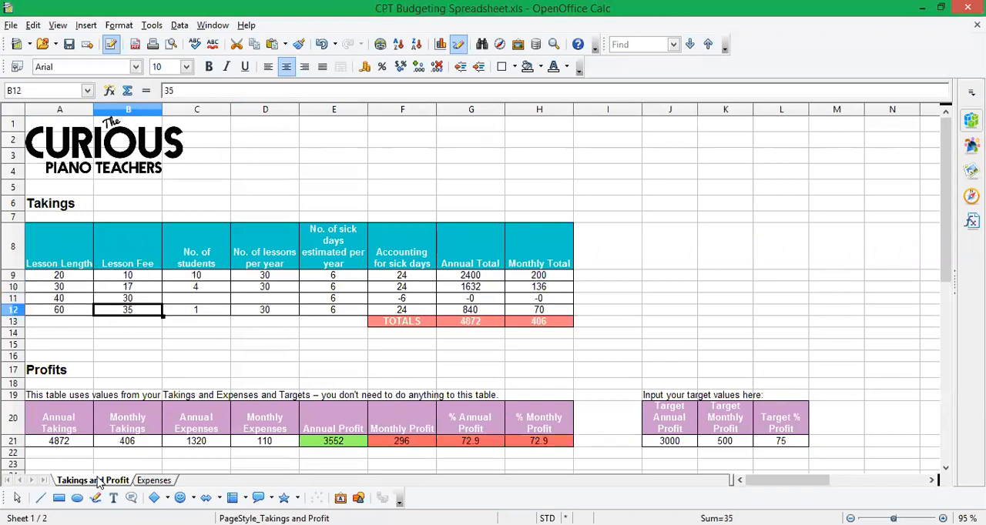
{"action": "left_click", "coordinate": [196, 274]}
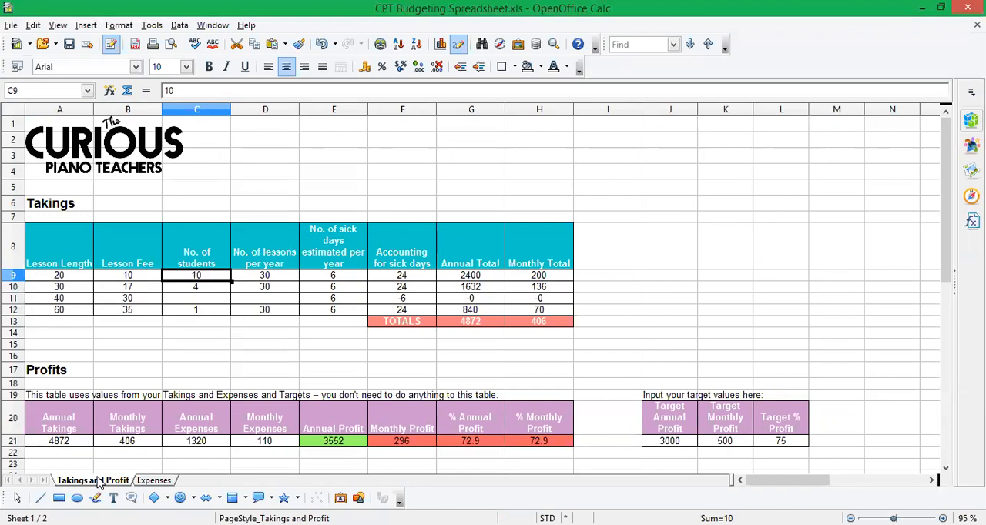
{"action": "left_click", "coordinate": [197, 321]}
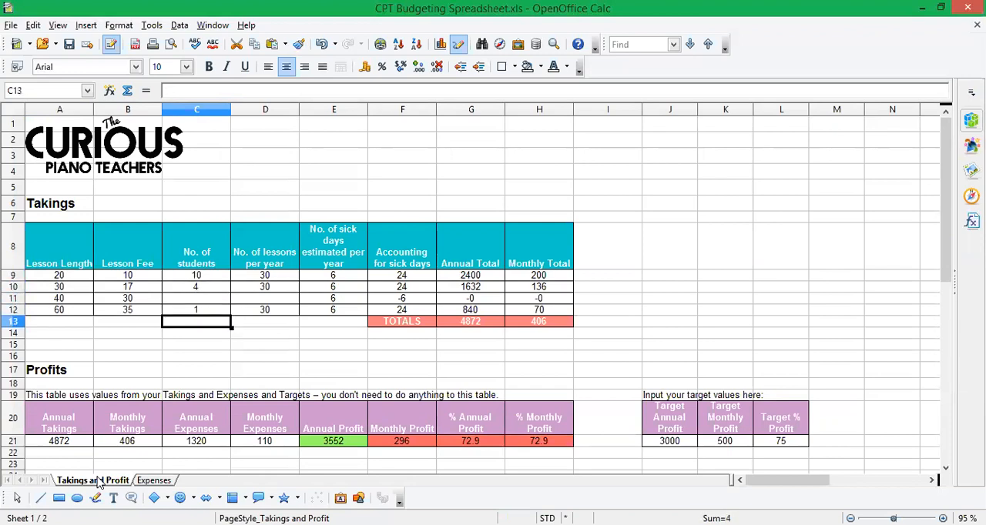
{"action": "left_click", "coordinate": [265, 310]}
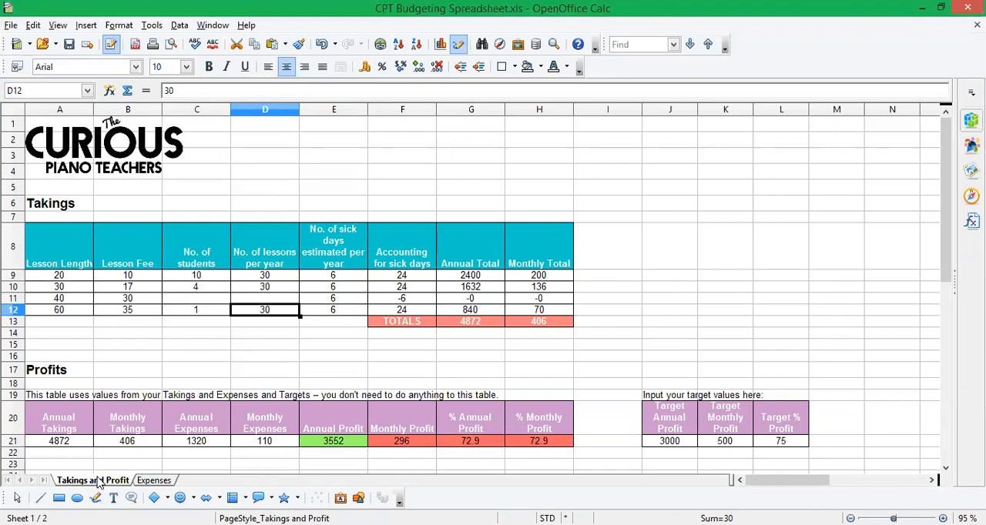
{"action": "left_click", "coordinate": [265, 274]}
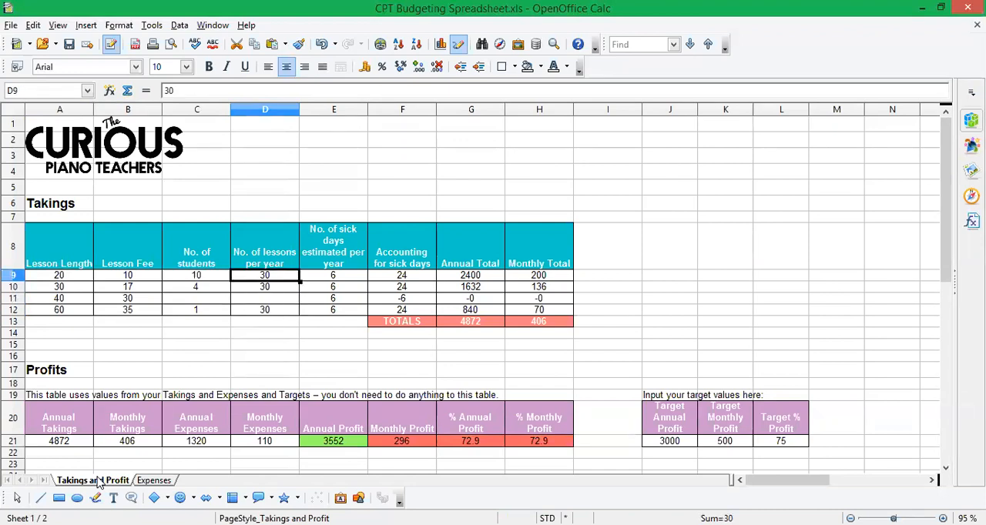
{"action": "left_click", "coordinate": [333, 274]}
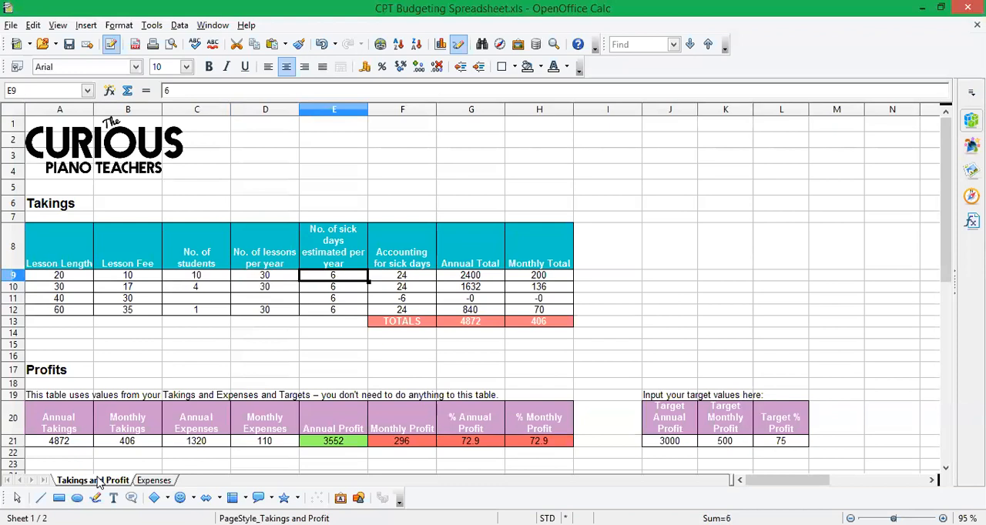
{"action": "left_click", "coordinate": [265, 274]}
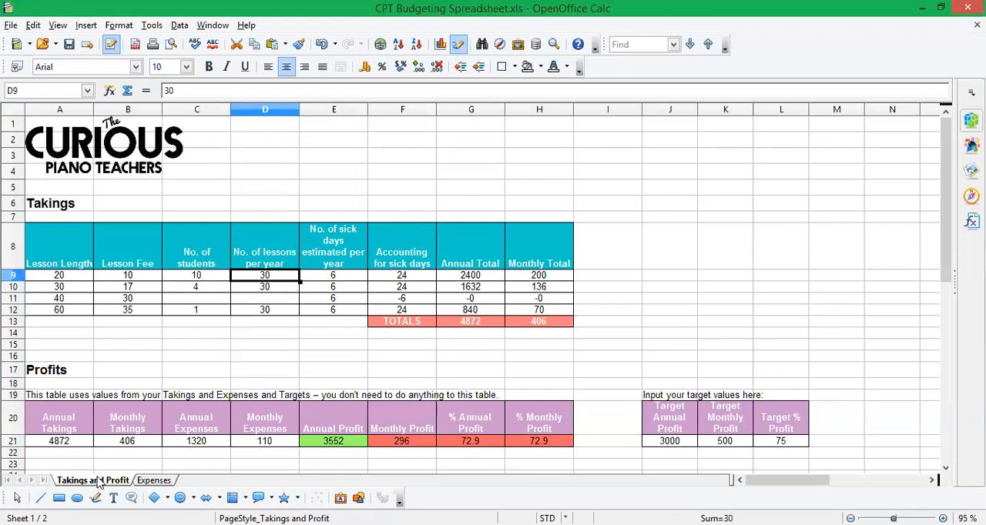
{"action": "left_click", "coordinate": [400, 274]}
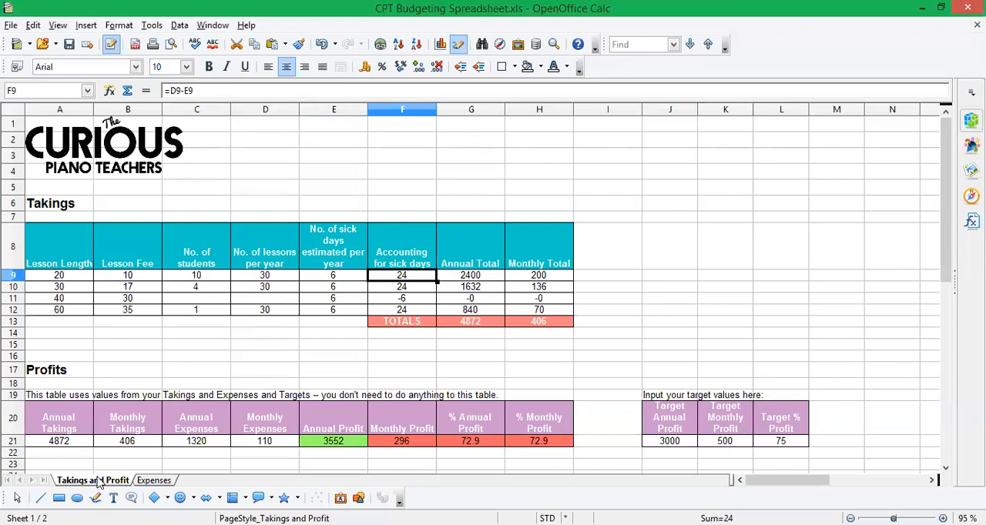
{"action": "left_click", "coordinate": [471, 274]}
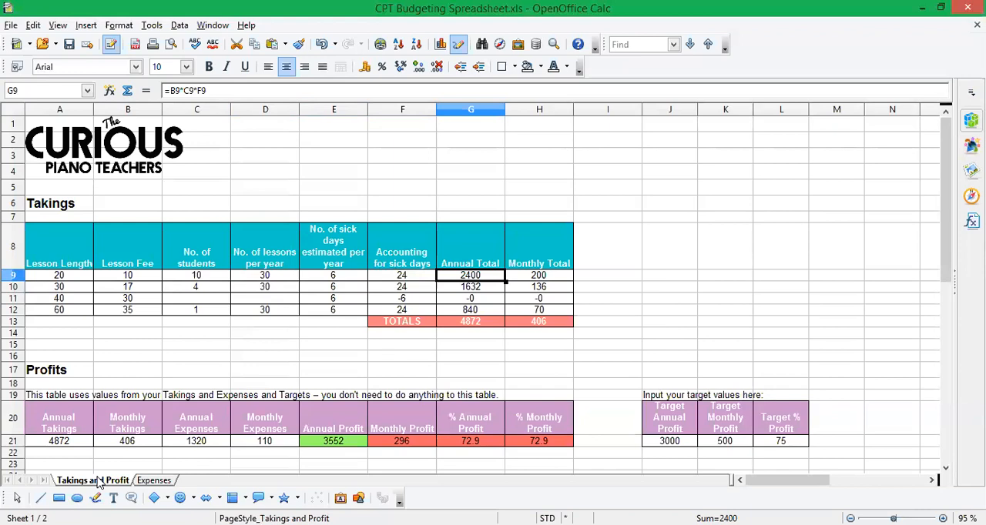
{"action": "left_click", "coordinate": [470, 320]}
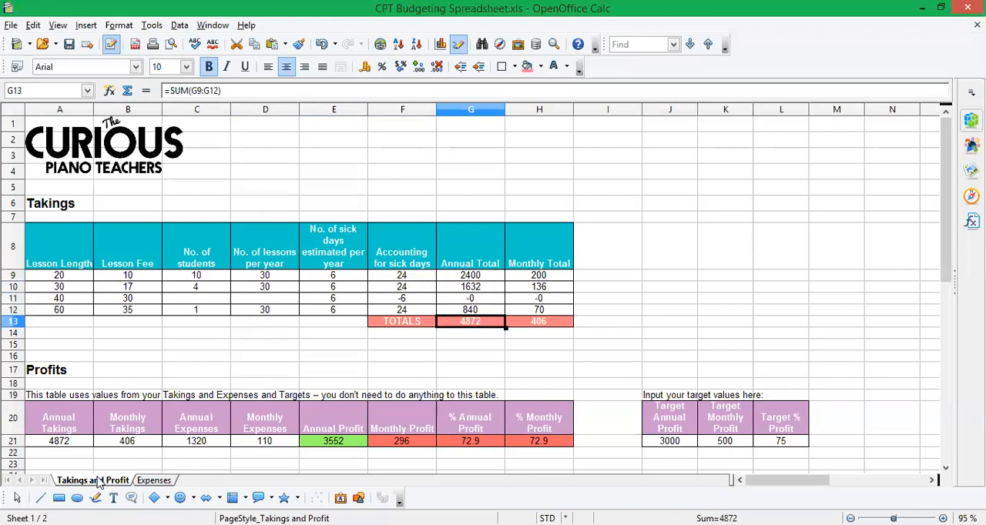
{"action": "left_click", "coordinate": [539, 320]}
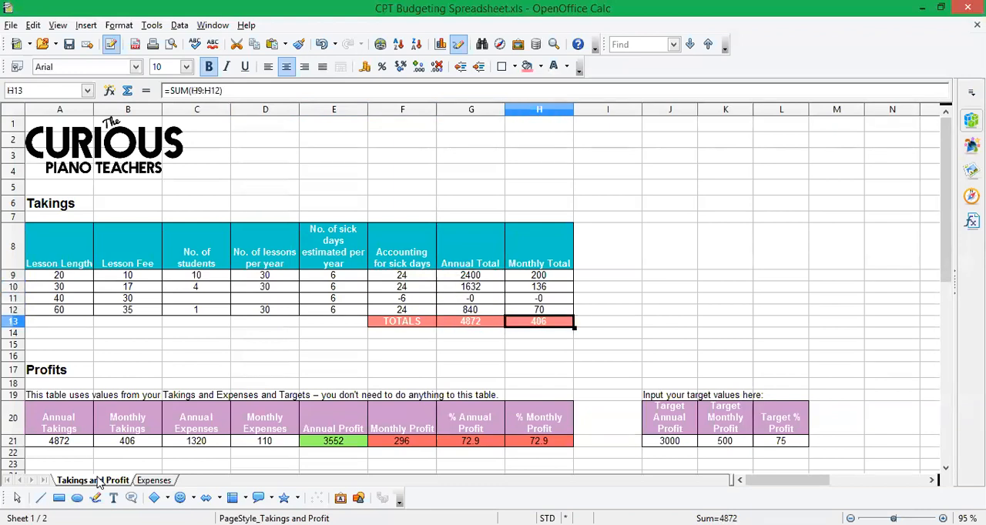
{"action": "left_click", "coordinate": [539, 274]}
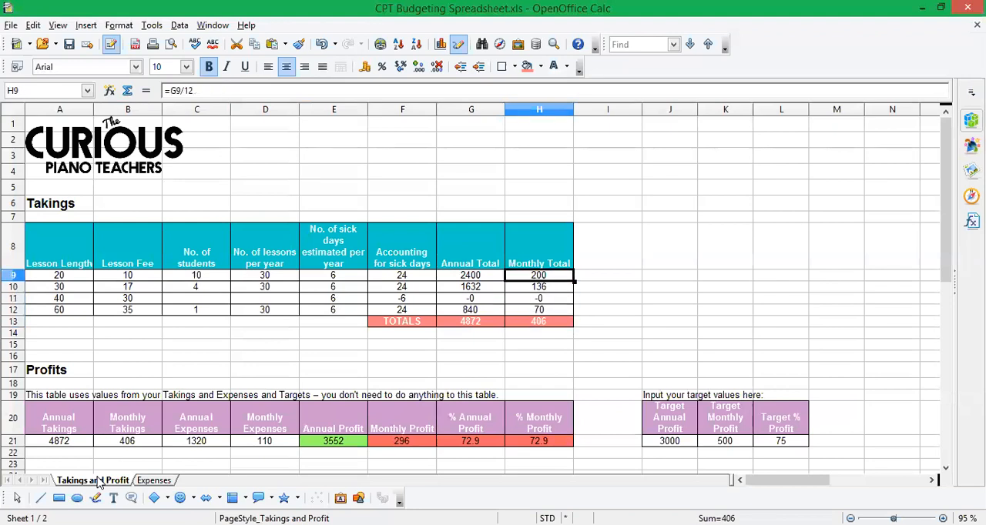
{"action": "left_click", "coordinate": [539, 321]}
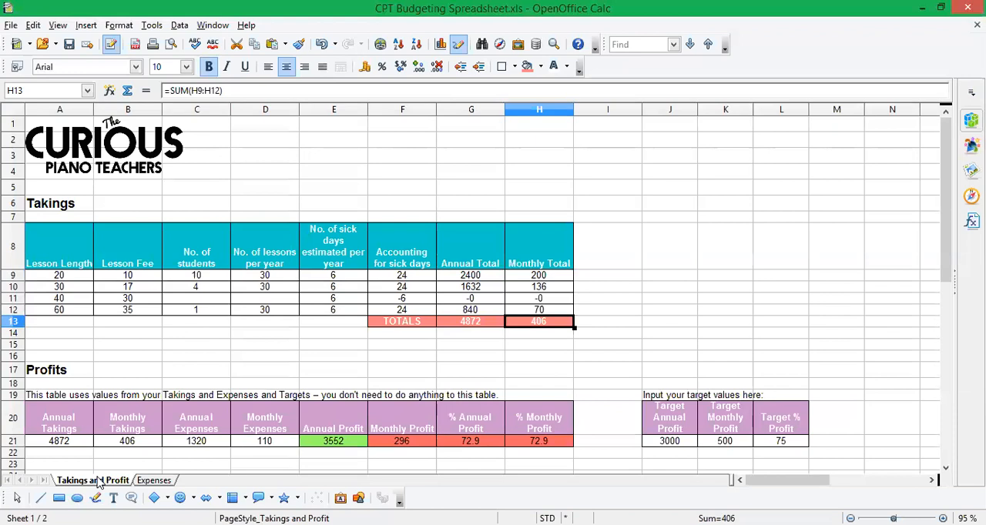
{"action": "left_click", "coordinate": [472, 320]}
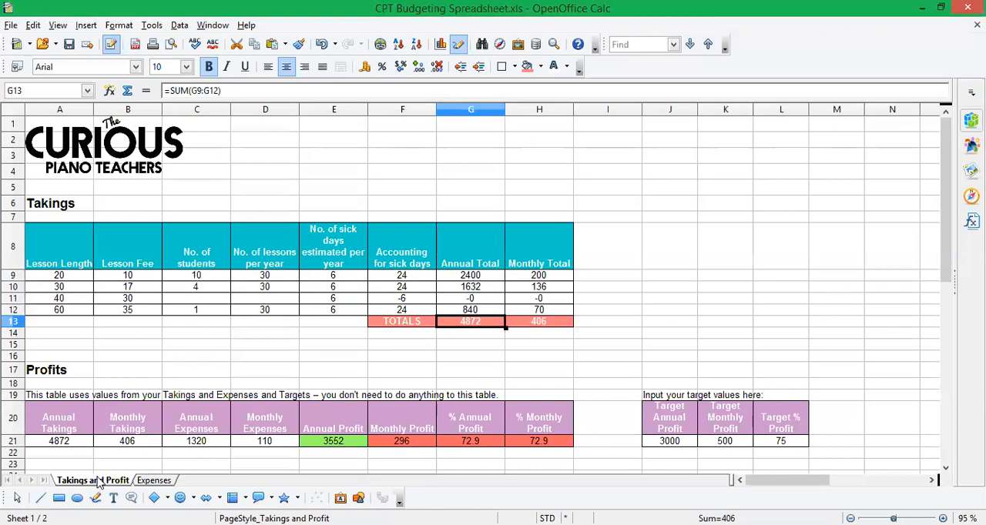
{"action": "left_click", "coordinate": [471, 333]}
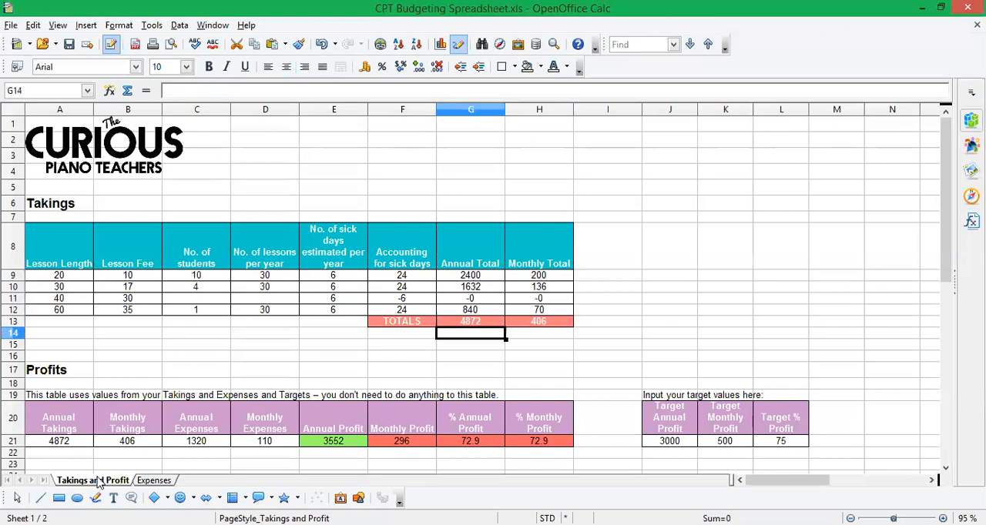
{"action": "left_click", "coordinate": [472, 321]}
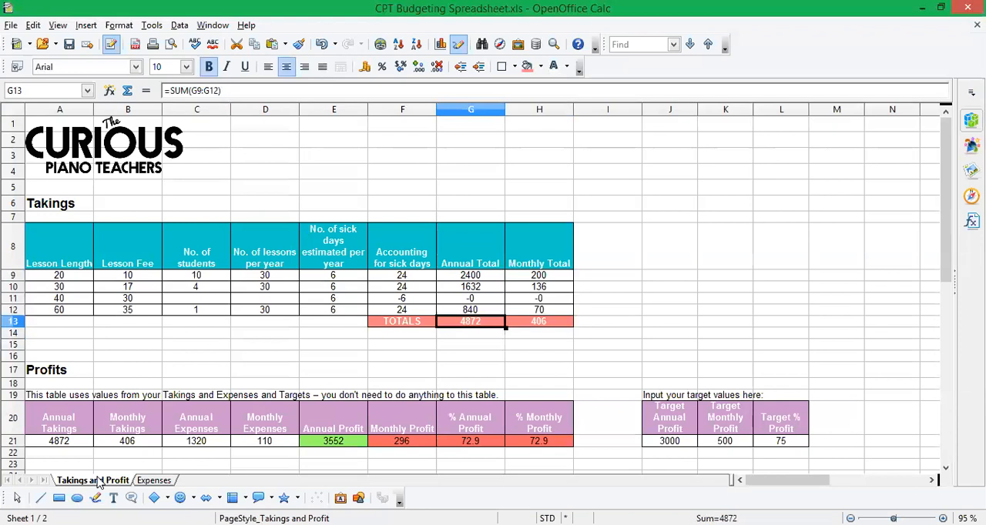
{"action": "left_click", "coordinate": [59, 345]}
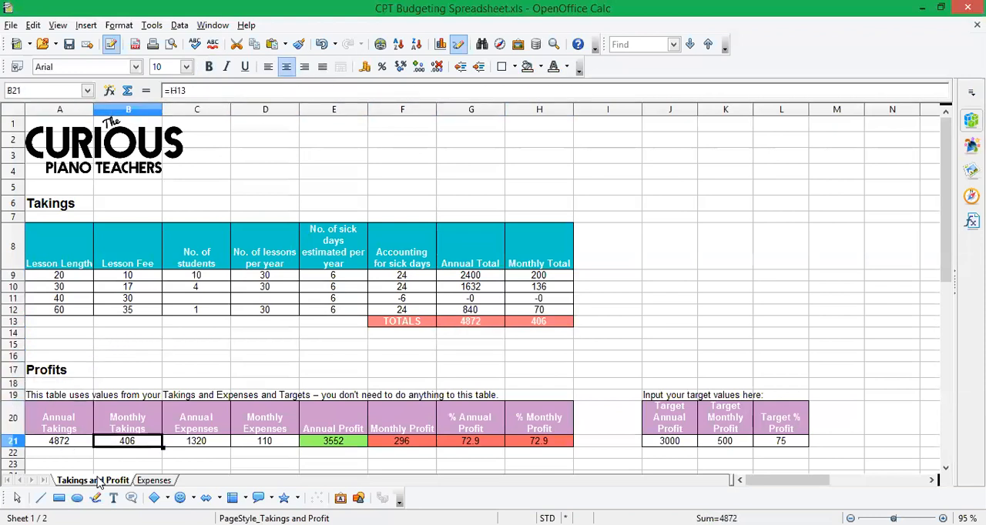
{"action": "left_click", "coordinate": [607, 441]}
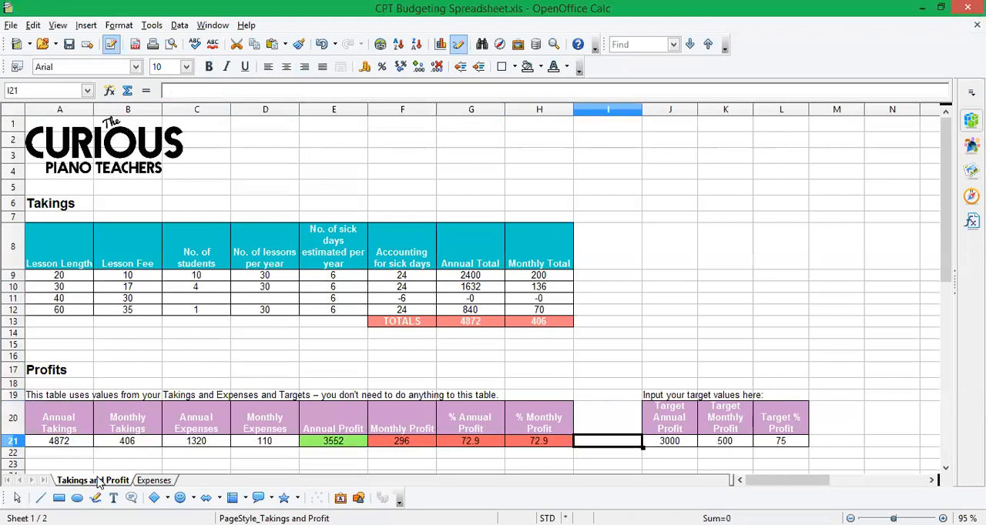
{"action": "left_click", "coordinate": [539, 441]}
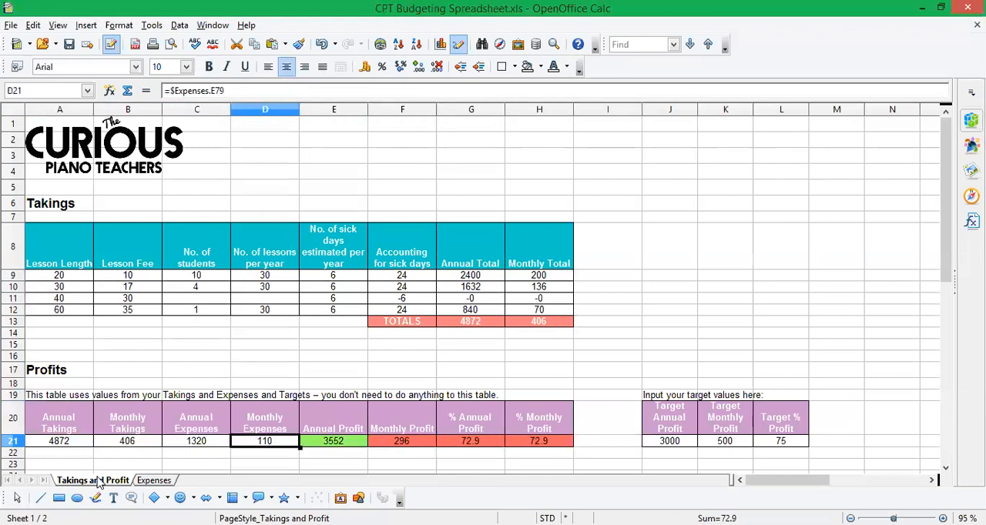
{"action": "left_click", "coordinate": [198, 440]}
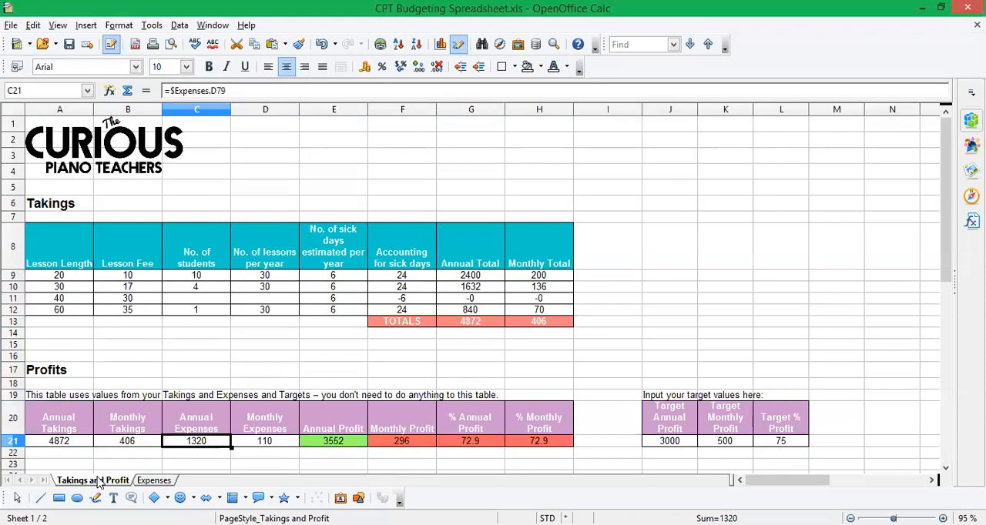
{"action": "left_click", "coordinate": [265, 441]}
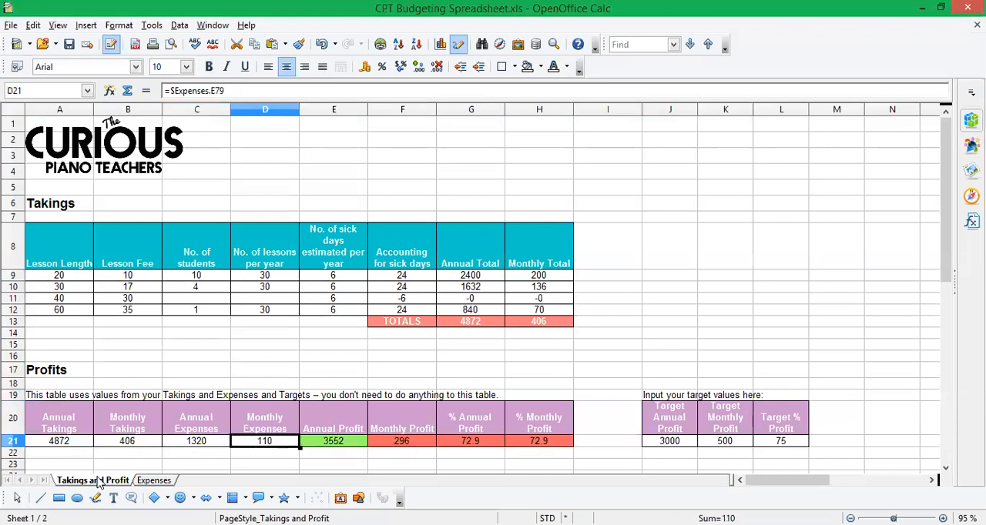
{"action": "left_click", "coordinate": [59, 441]}
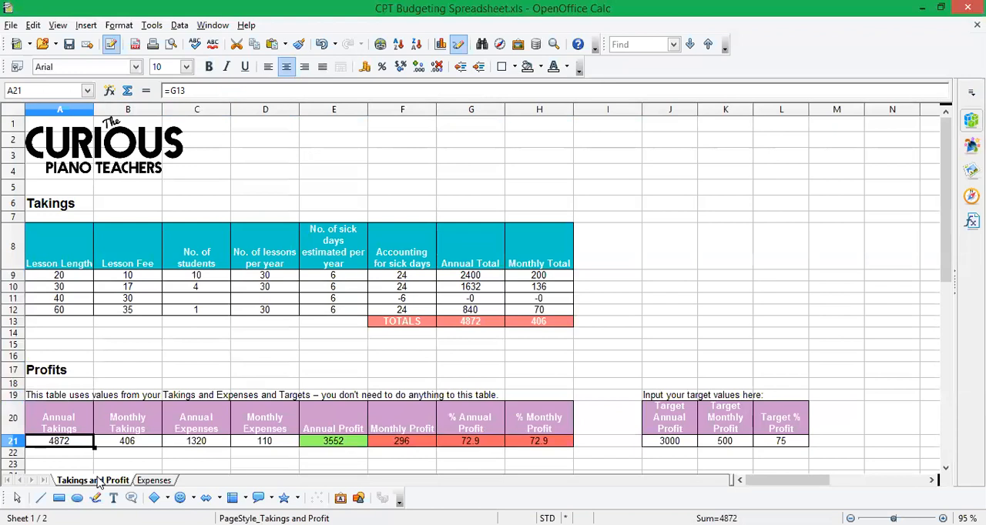
{"action": "left_click", "coordinate": [127, 441]}
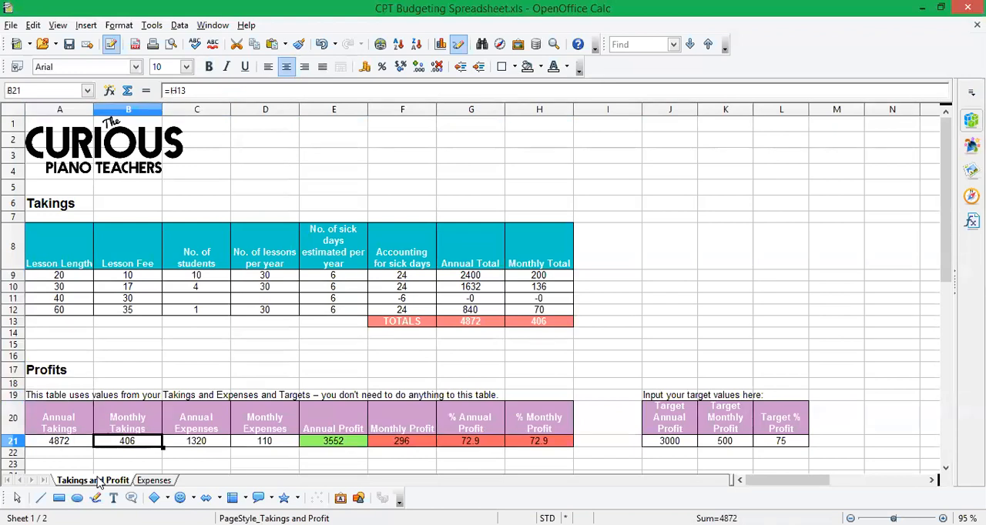
{"action": "left_click", "coordinate": [197, 441]}
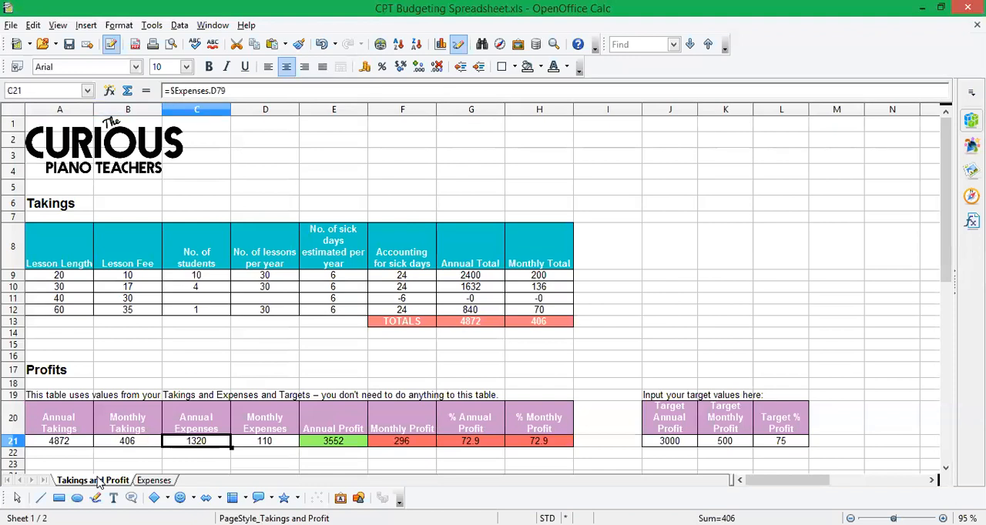
{"action": "left_click", "coordinate": [333, 441]}
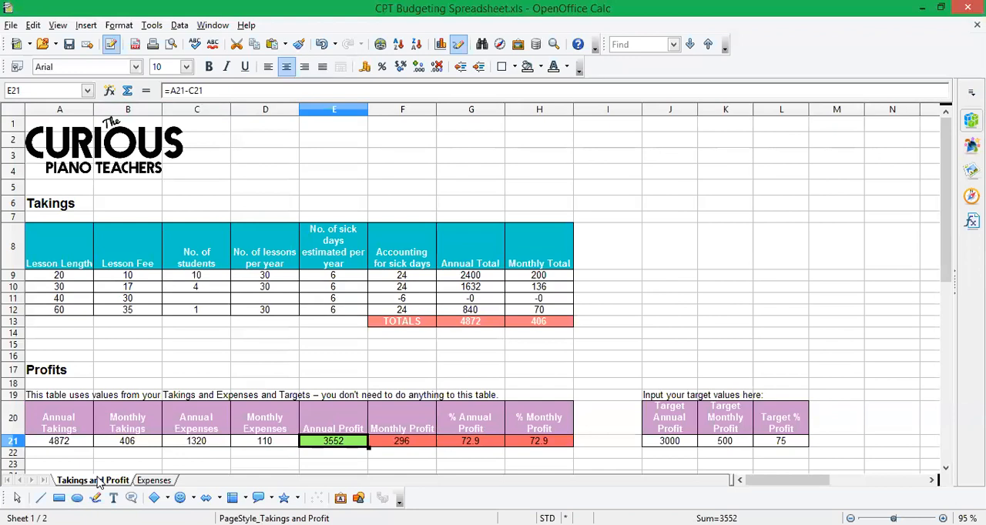
{"action": "left_click", "coordinate": [540, 441]}
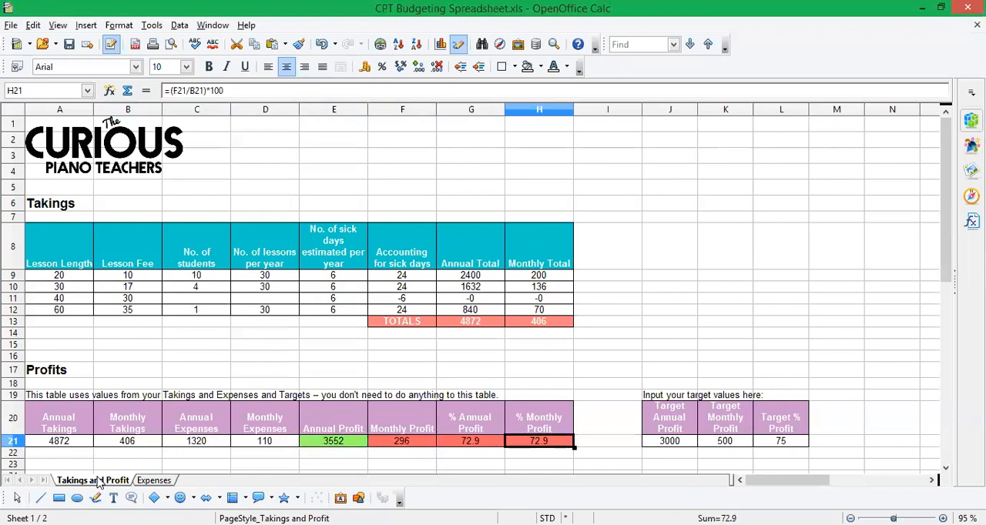
{"action": "left_click", "coordinate": [333, 440]}
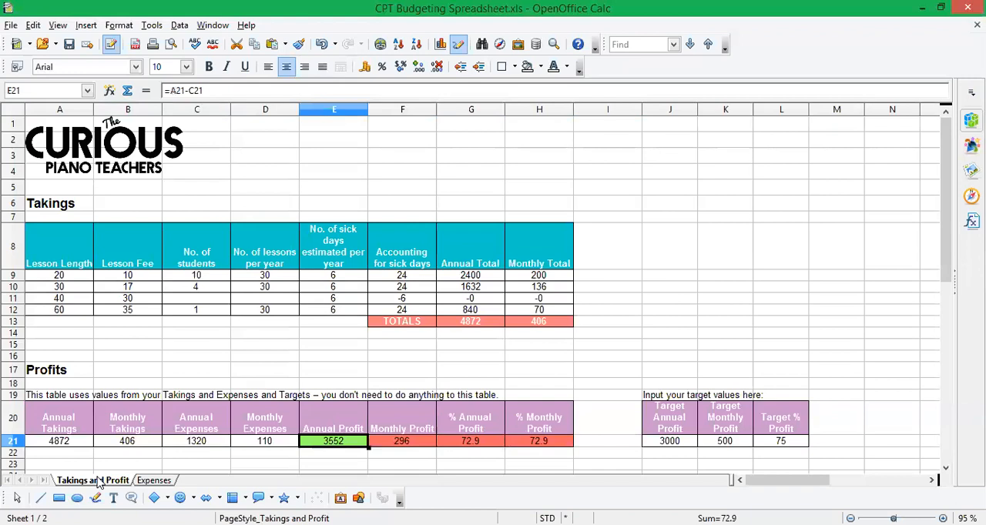
{"action": "left_click", "coordinate": [539, 441]}
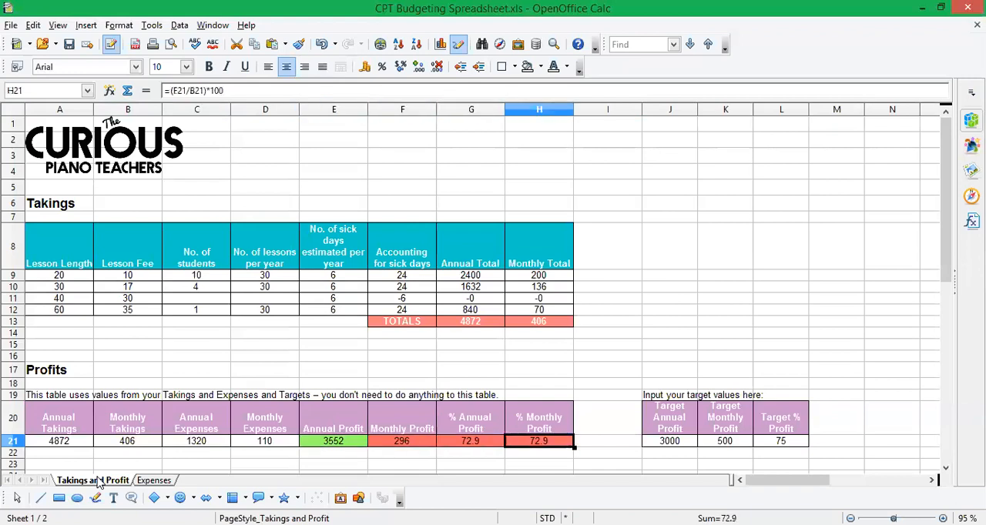
{"action": "left_click", "coordinate": [668, 440]}
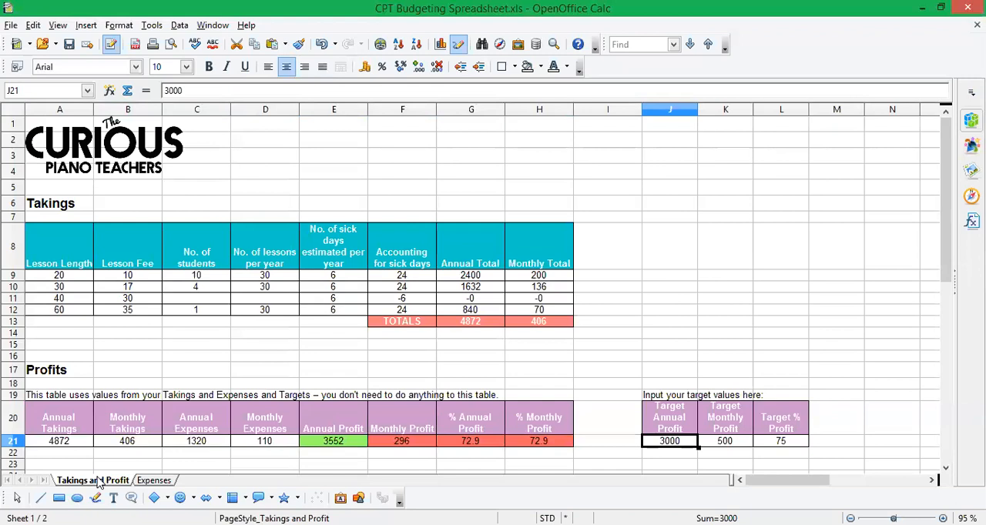
Try 900 then set target monthly profit K21 to 100 and target annual profit J21 to 100000.
{"action": "left_click", "coordinate": [724, 441]}
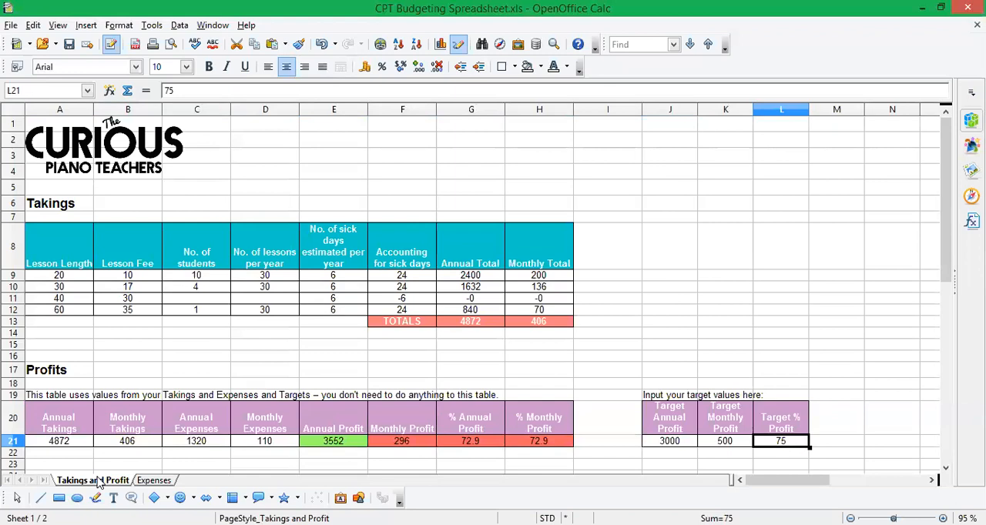
{"action": "left_click", "coordinate": [669, 441]}
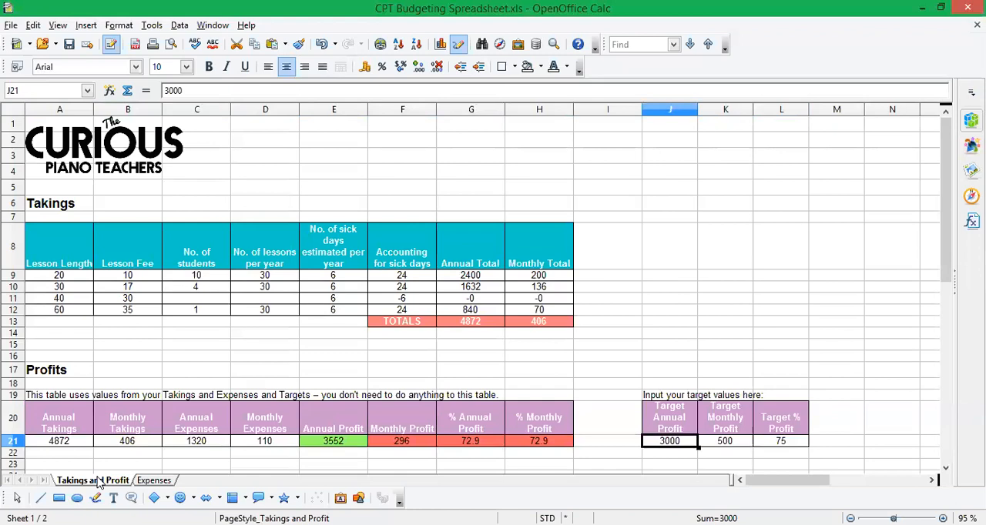
{"action": "left_click", "coordinate": [724, 441]}
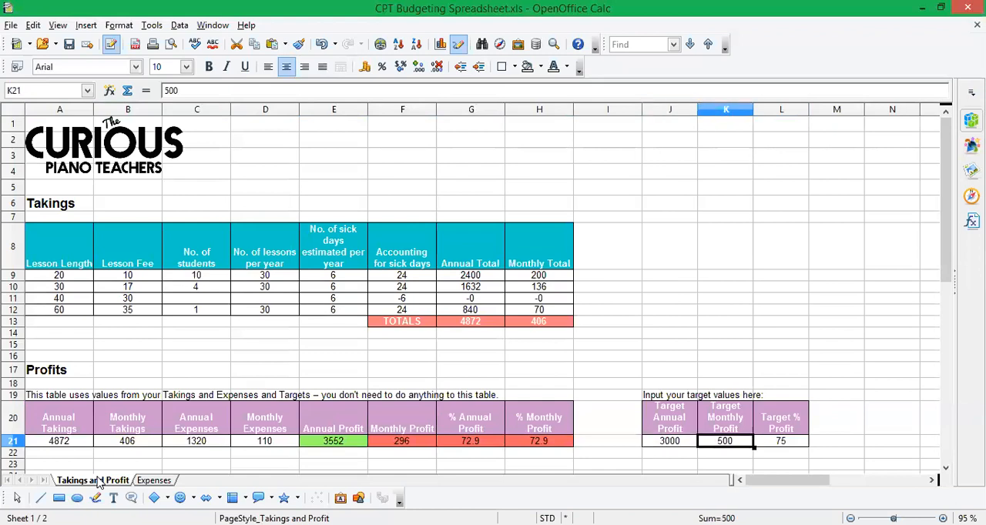
{"action": "type", "text": "900"}
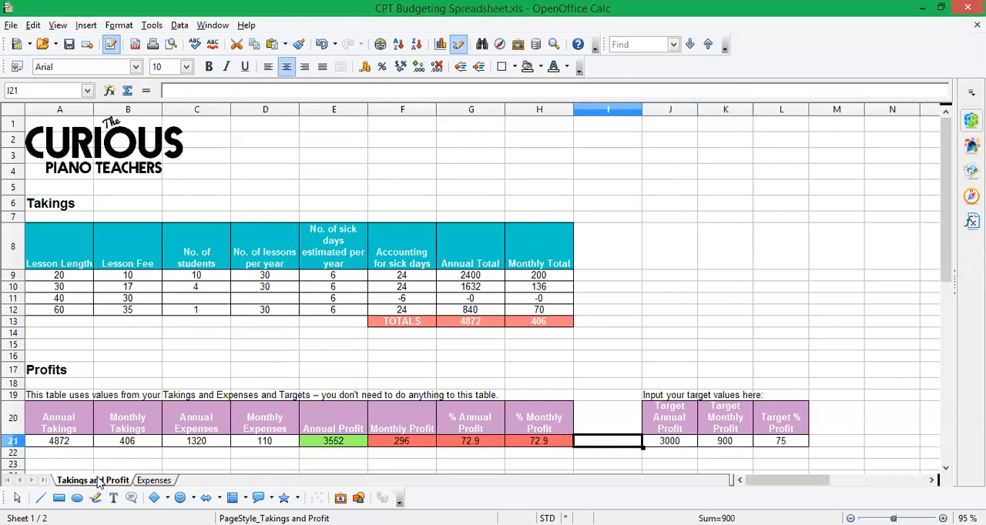
{"action": "left_click", "coordinate": [401, 440]}
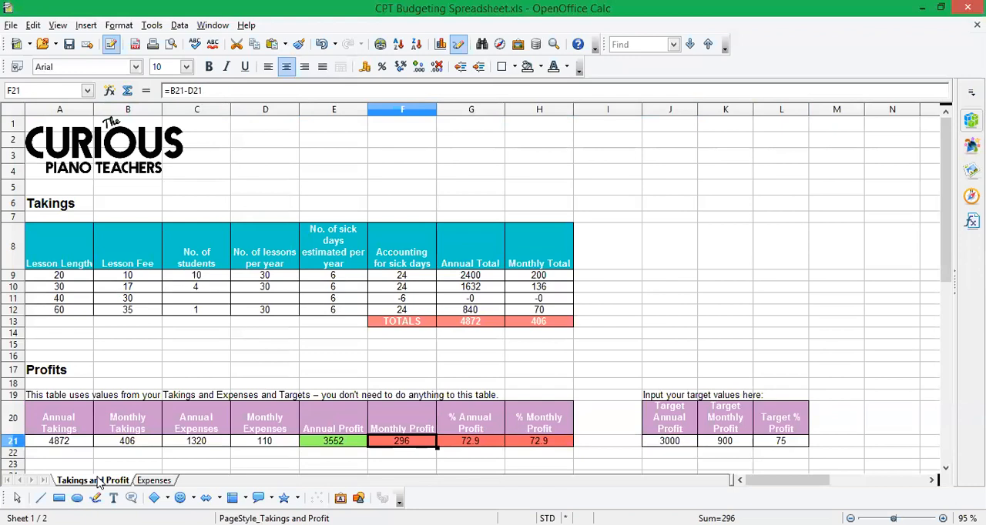
{"action": "left_click", "coordinate": [724, 441]}
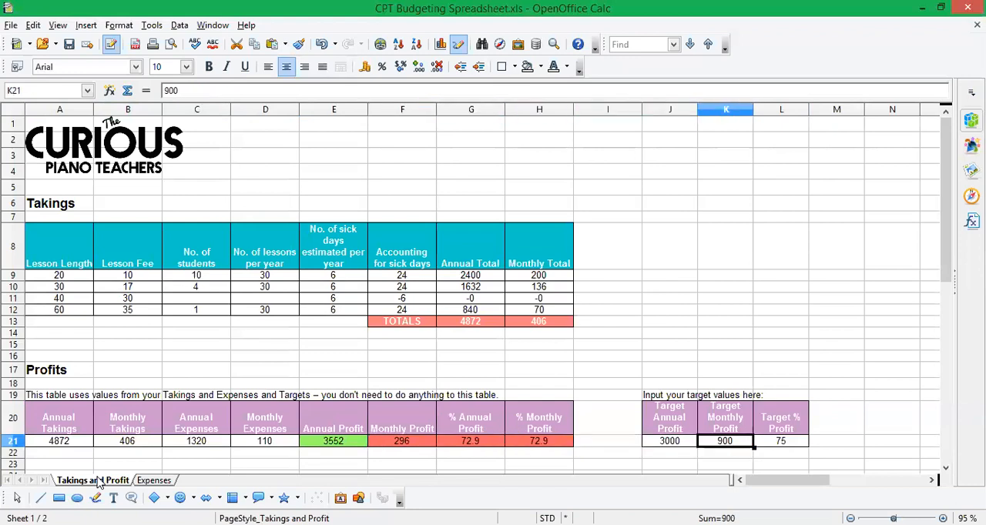
{"action": "type", "text": "100"}
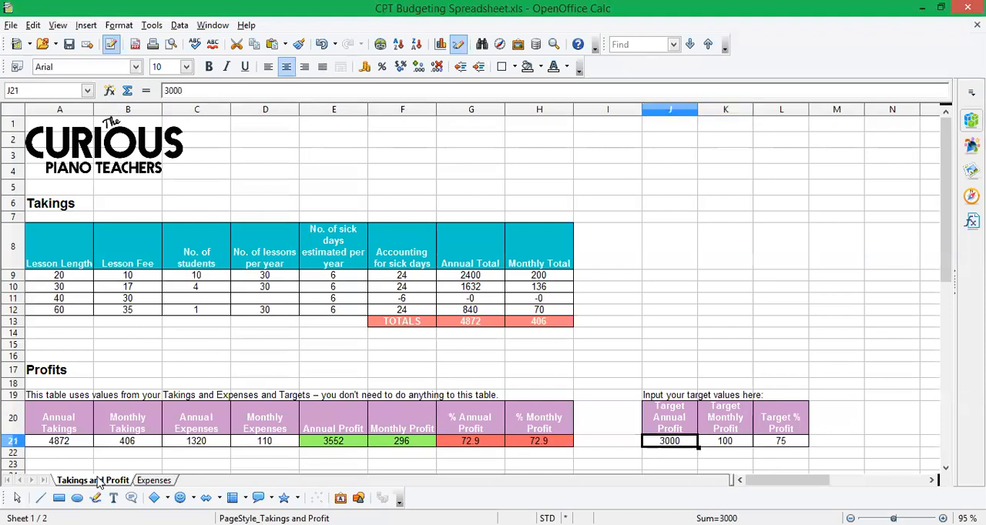
{"action": "type", "text": "1000"}
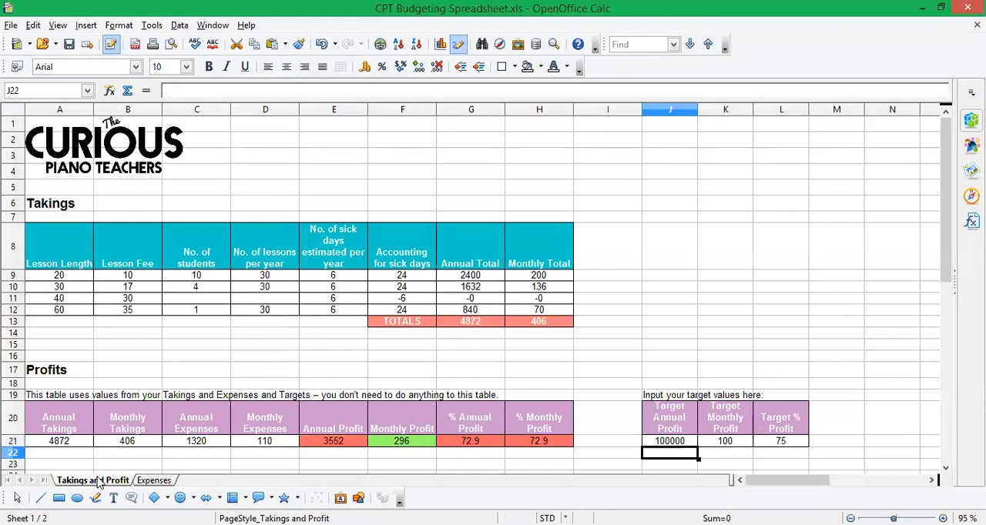
{"action": "left_click", "coordinate": [669, 441]}
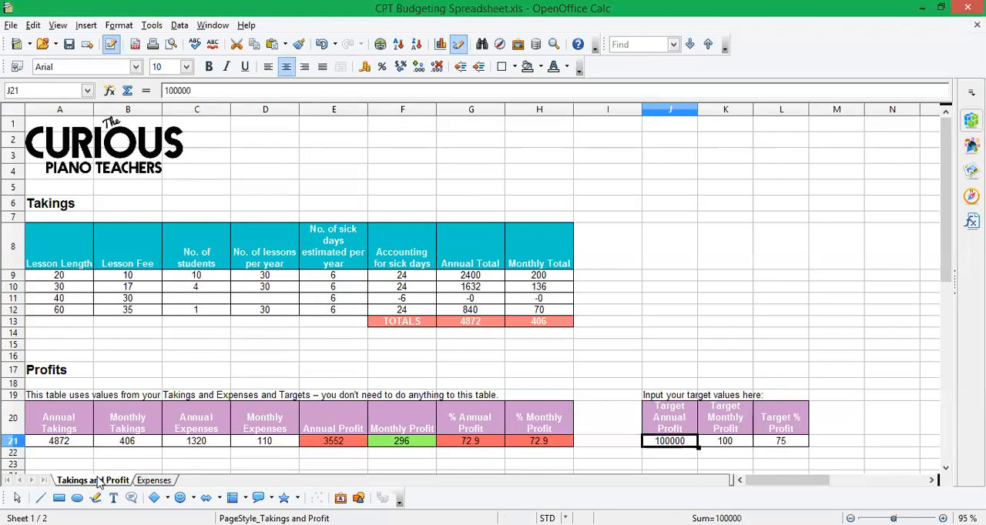
{"action": "left_click", "coordinate": [779, 440]}
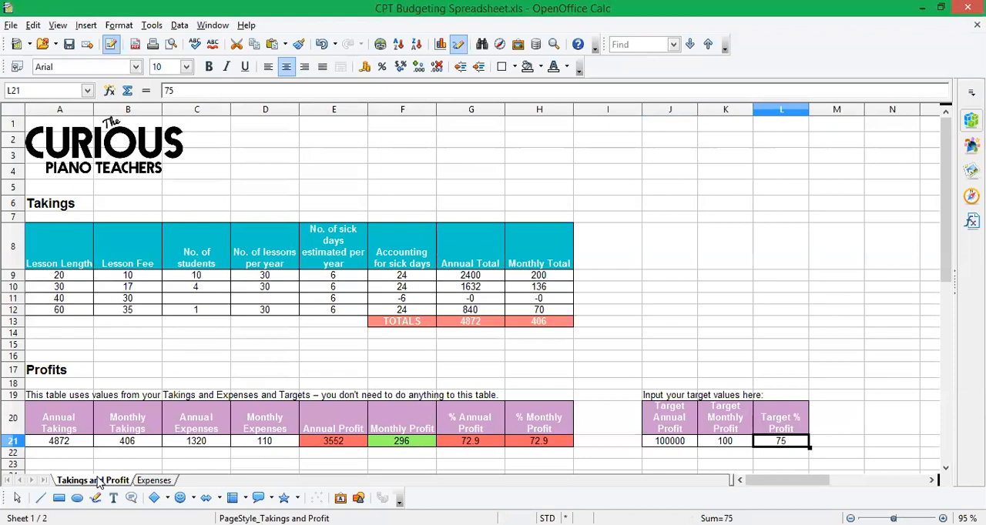
Set the target percentage profit in L21 to 50, then raise it to 90.
{"action": "type", "text": "50"}
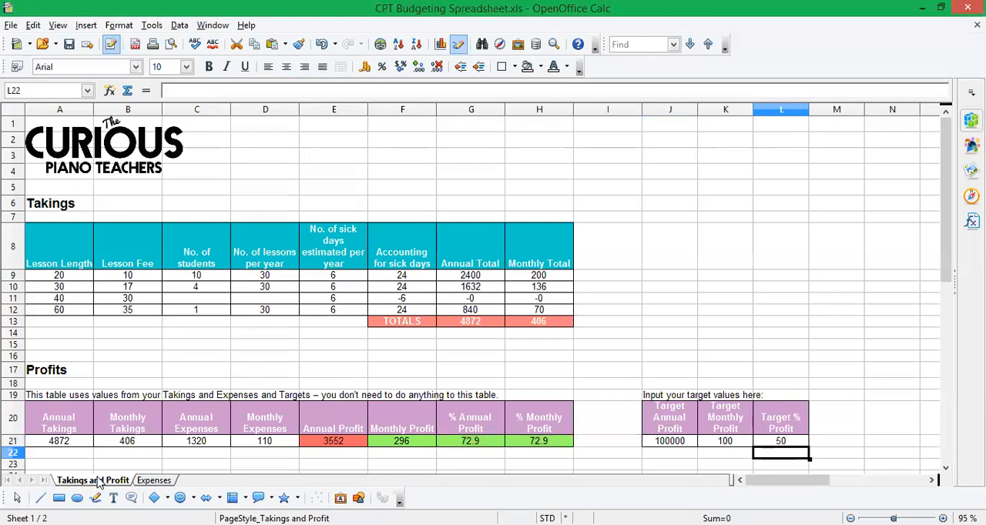
{"action": "left_click", "coordinate": [779, 440]}
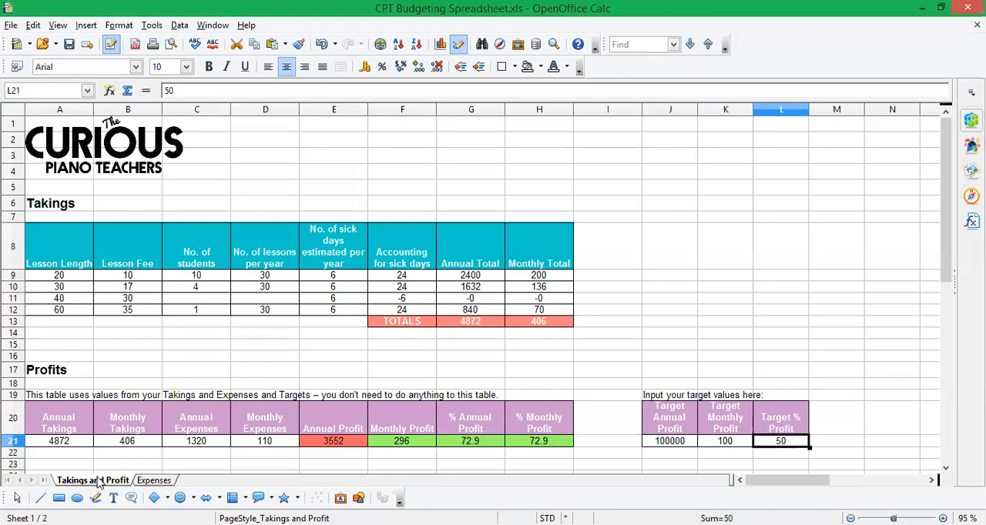
{"action": "type", "text": "90"}
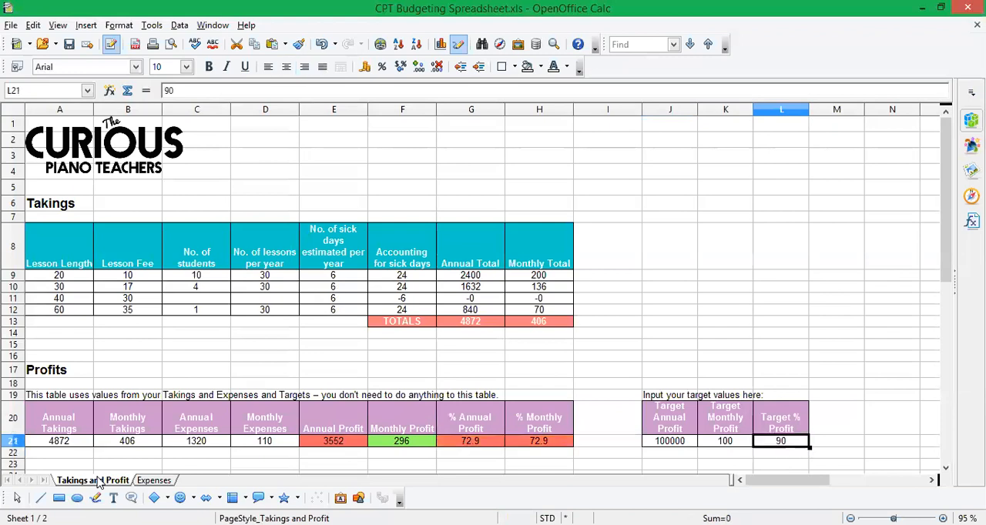
{"action": "left_click", "coordinate": [668, 441]}
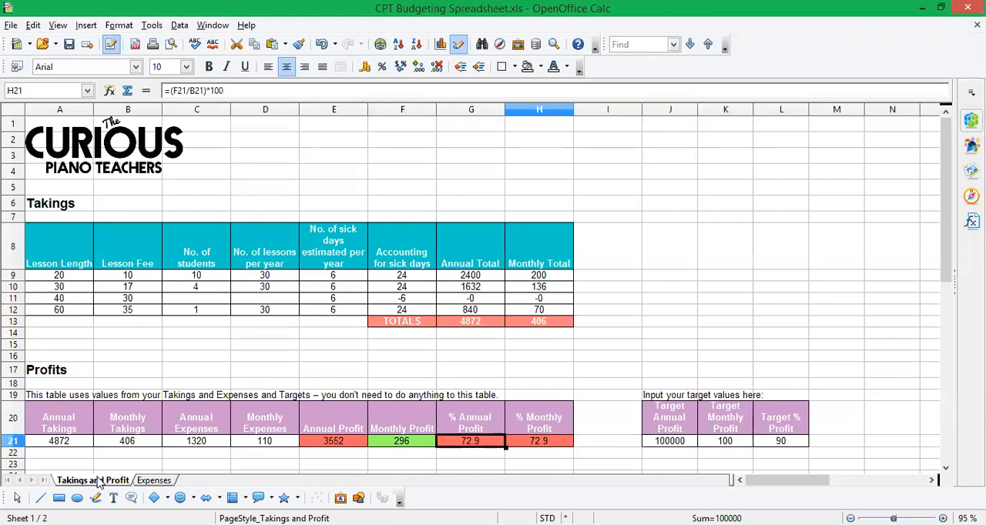
Check a few Takings formulas, then switch back to the Expenses sheet.
{"action": "left_click", "coordinate": [58, 441]}
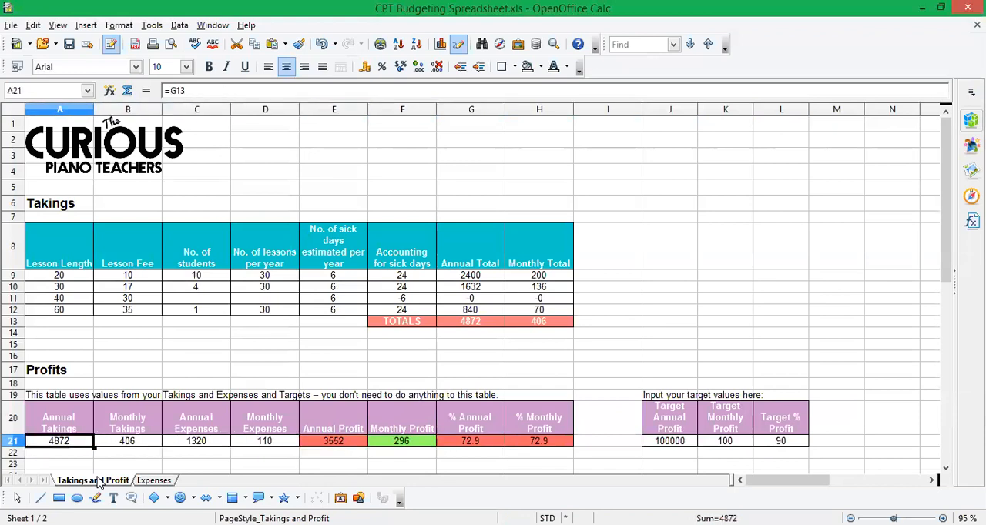
{"action": "left_click", "coordinate": [59, 382]}
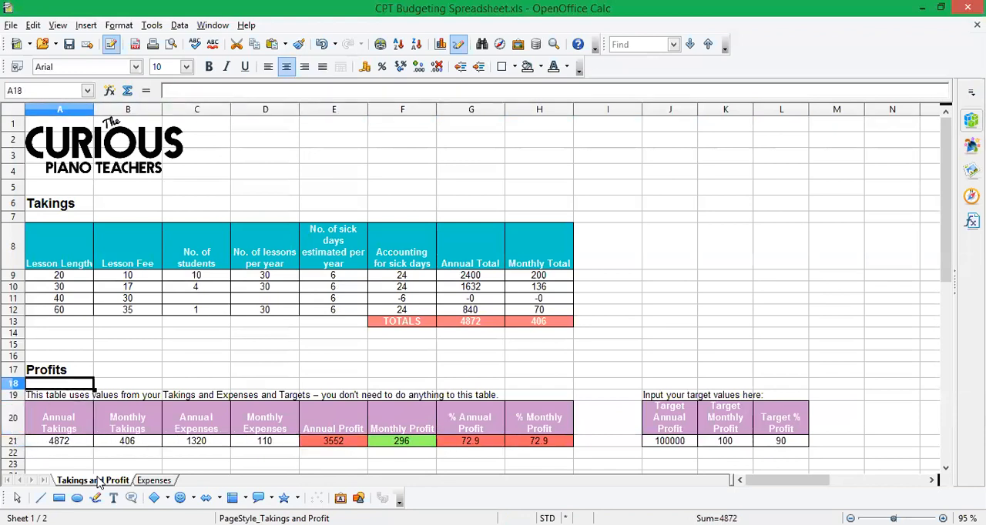
{"action": "left_click", "coordinate": [59, 333]}
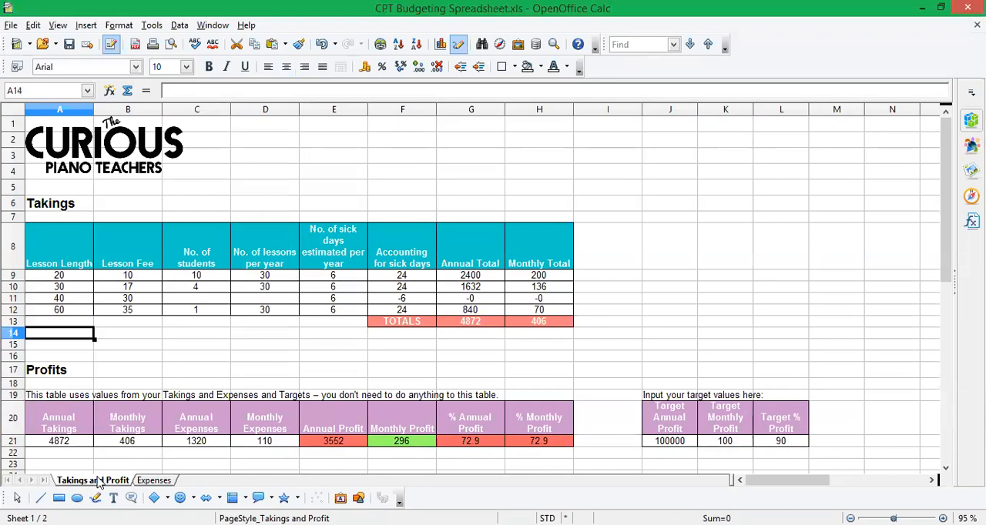
{"action": "mouse_move", "coordinate": [257, 365]}
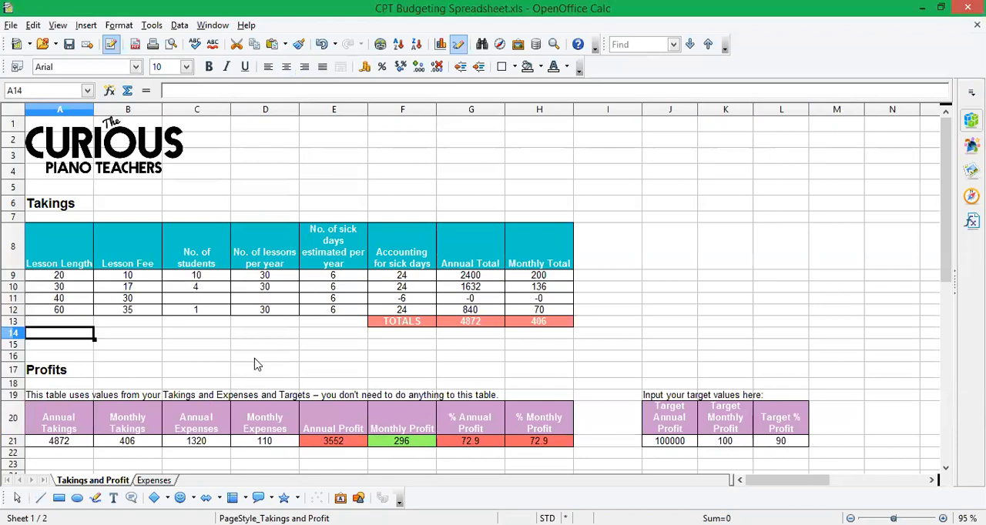
{"action": "left_click", "coordinate": [154, 481]}
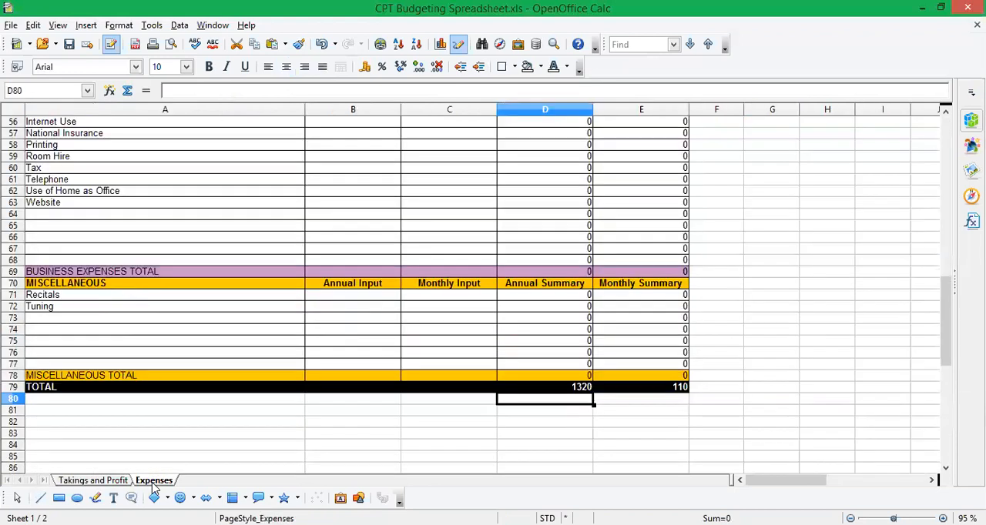